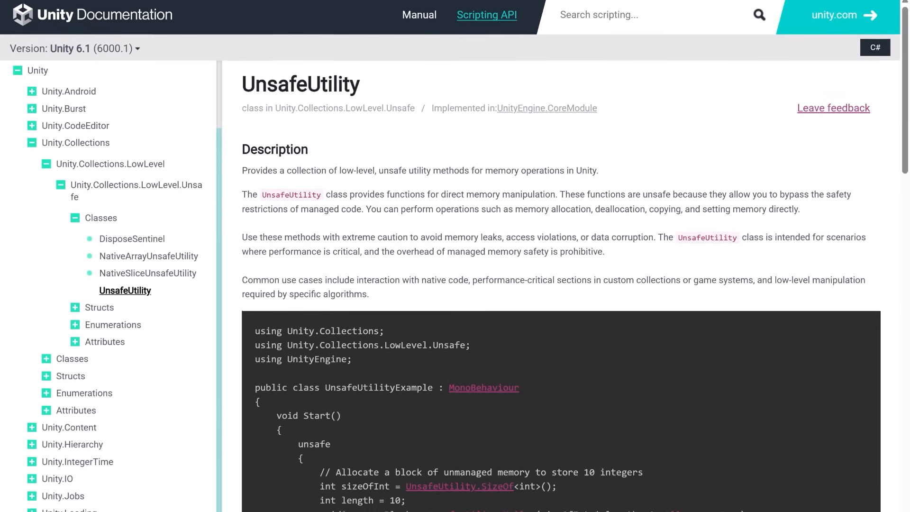
Step: Scroll the current file, then switch the editor to the Inventory.cs tab
scroll(down, 3)
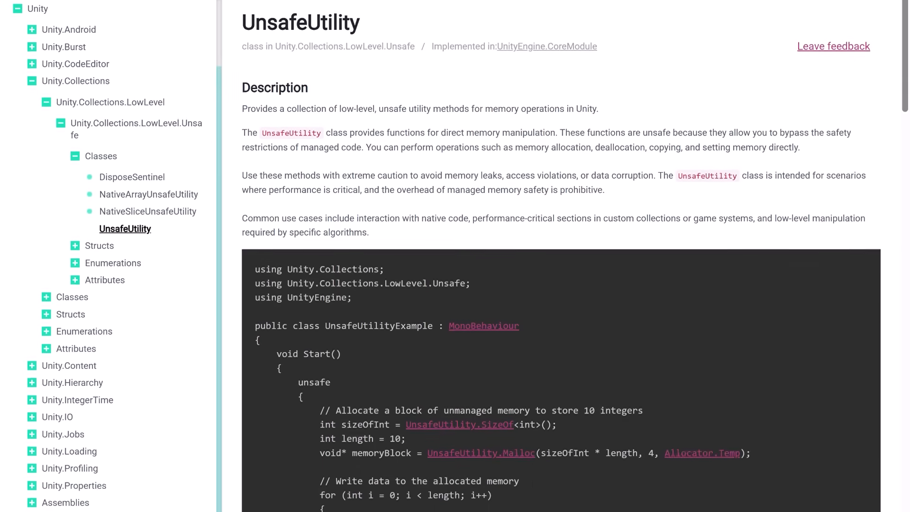
scroll(down, 3)
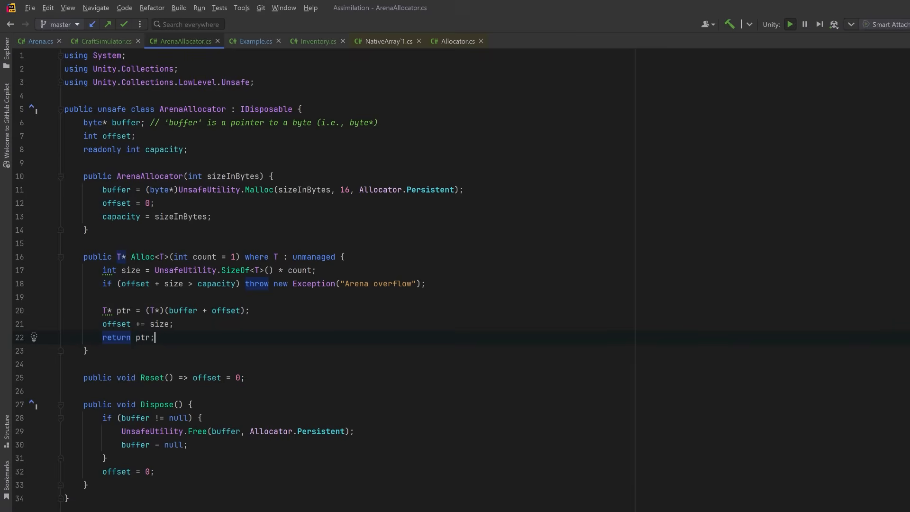
click(313, 41)
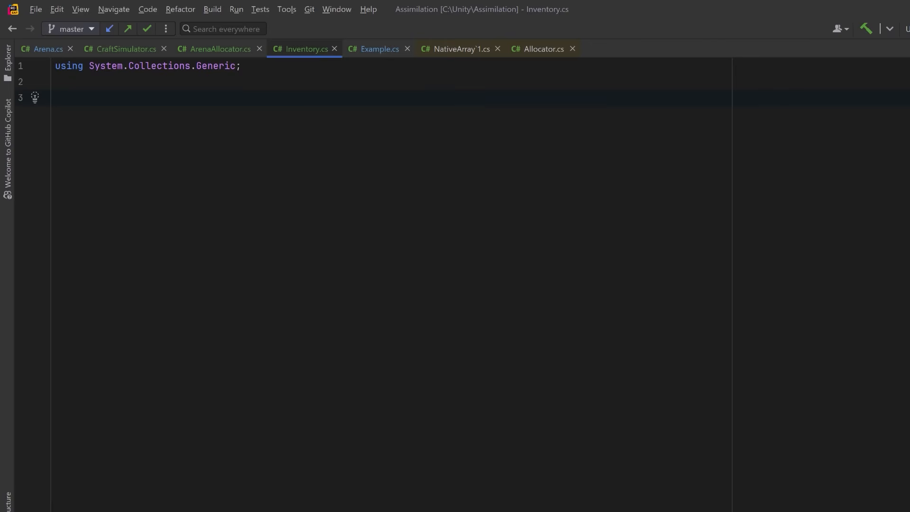
Step: Declare the ItemType enum (IronOre, IronIngot, IronSword, Wood, Stick) and an Inventory class with a stock dictionary
text(public enum ItemType { IronOre, IronIngot, IronSword, Wood, Stick })
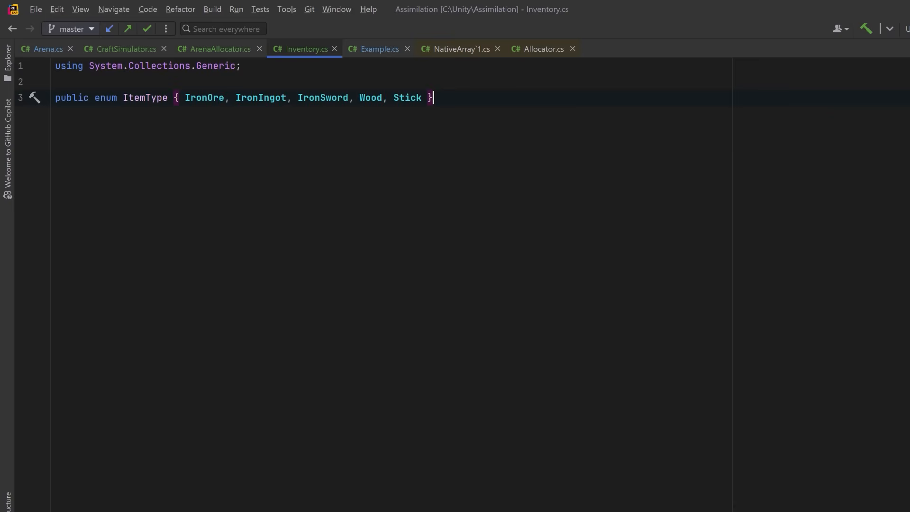
text(public class Inventory {)
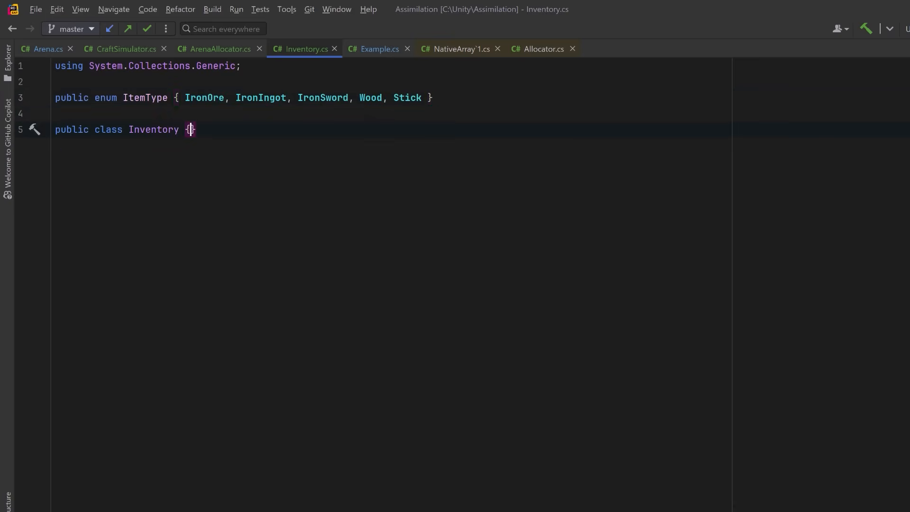
key(Enter)
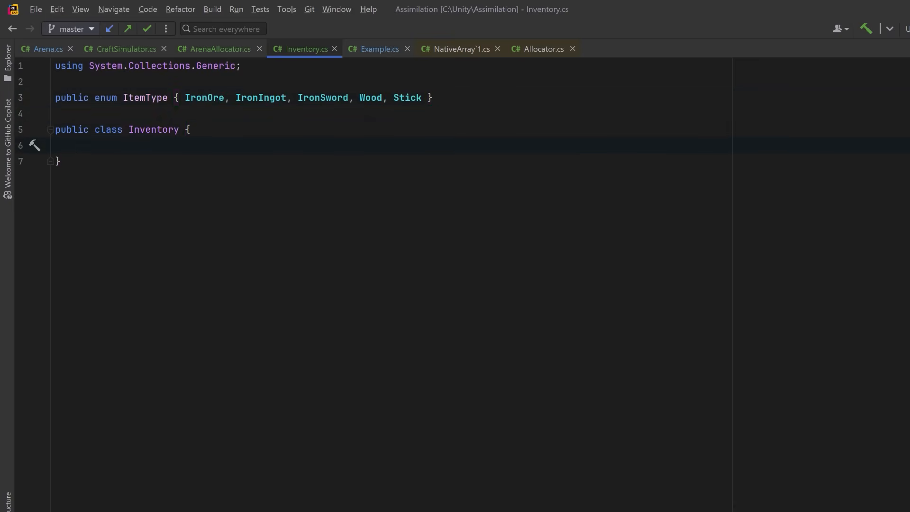
text(readonly Dictionary<ItemType, int> stock = new();)
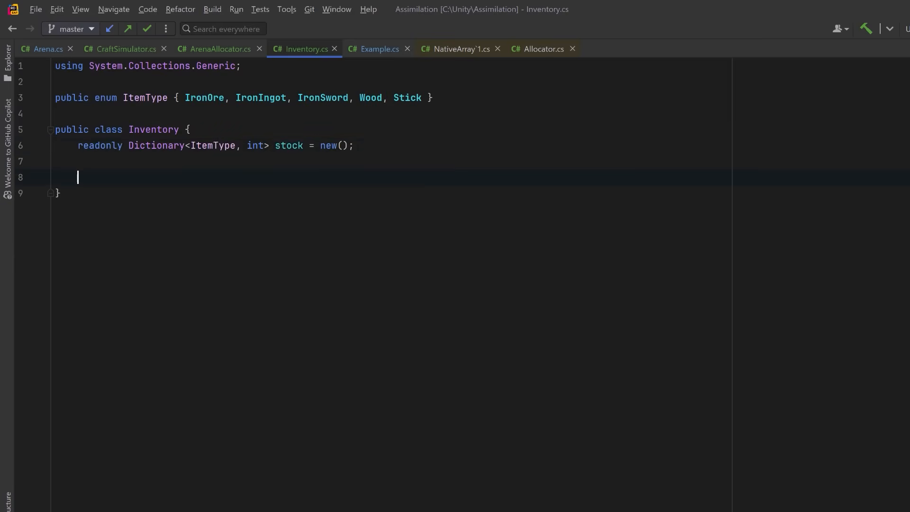
Step: Add Inventory's Add method using TryAdd and += count, plus an expression-bodied GetCount
text(public void Add(ItemType type, int count) {)
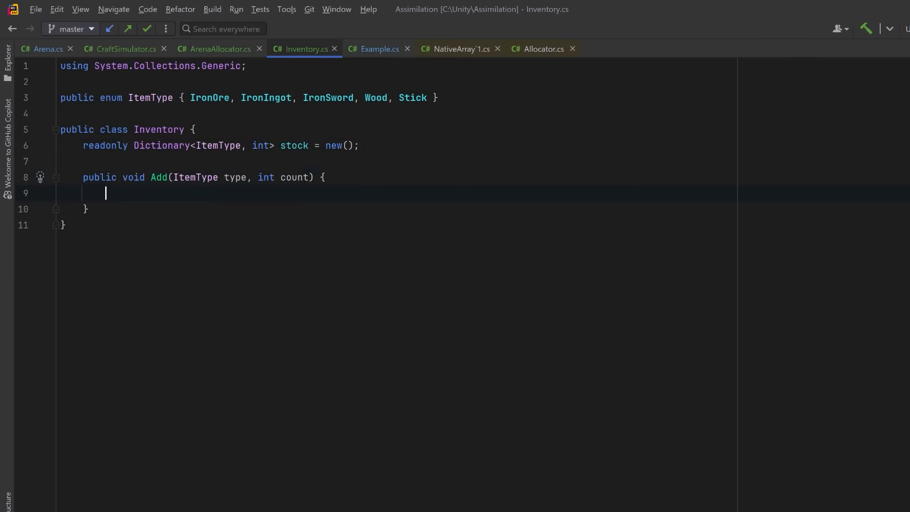
text(stock.TryAdd(type, 0);)
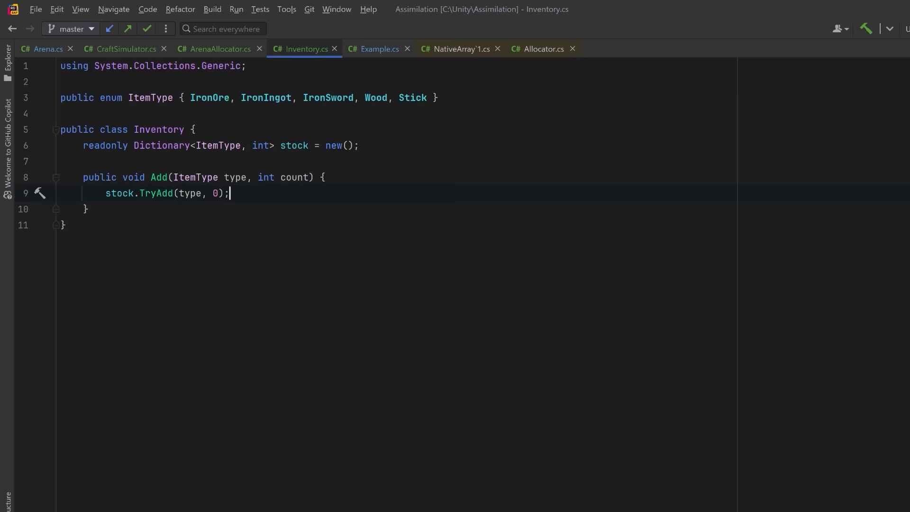
key(Enter)
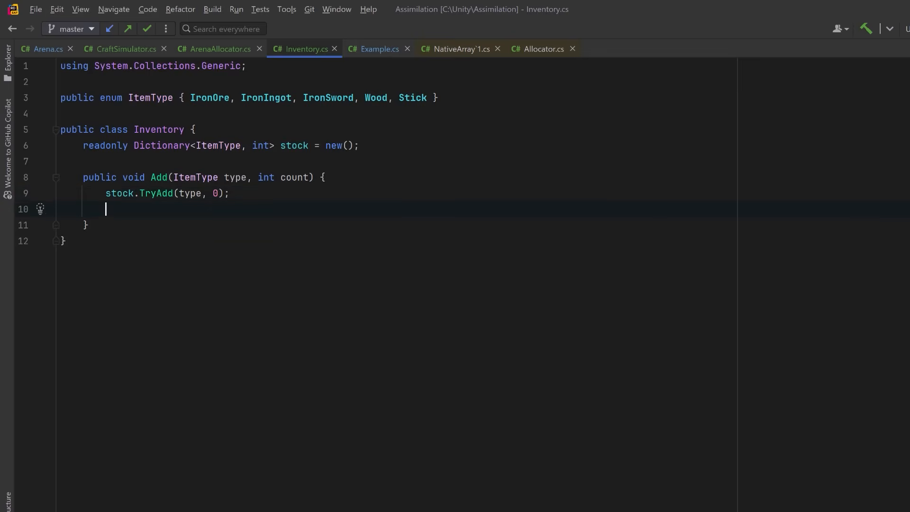
text(stock[type] += count;)
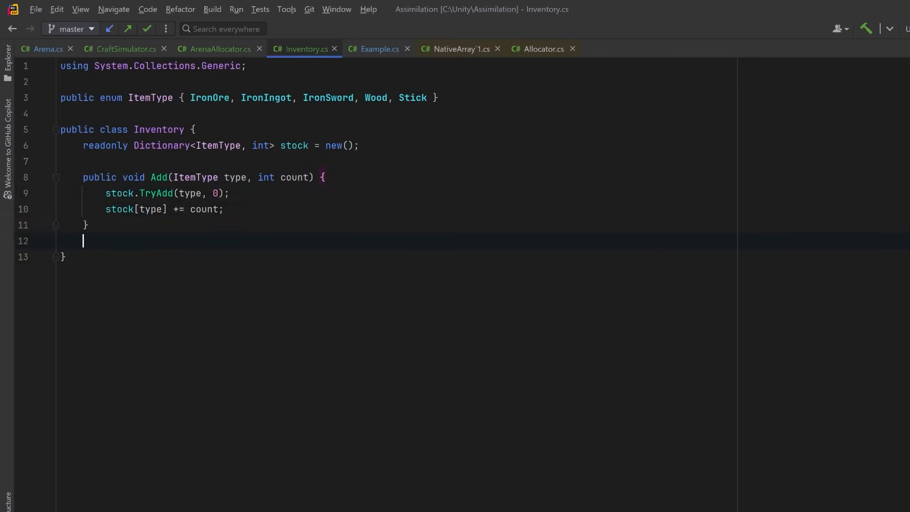
text(public int GetCount(ItemType type) => stock.GetValueOrDefault(type, 0);)
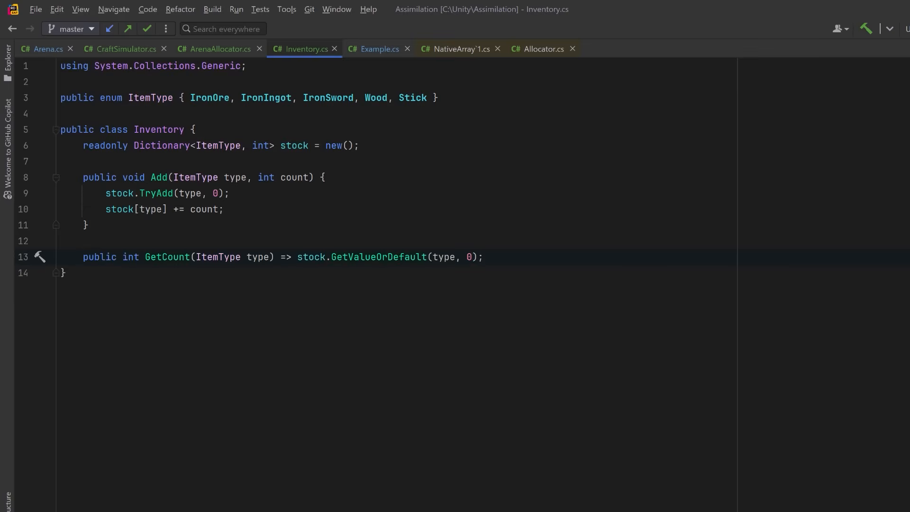
key(enter)
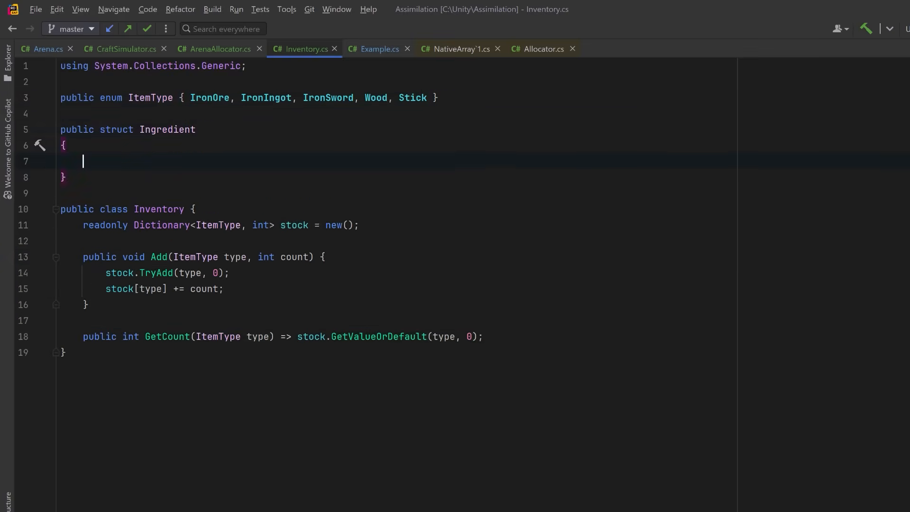
Step: Give Ingredient a type field, write Recipe with output, ingredients and constructor, and start RecipeBook
text(public ItemType type;)
text(public class Recipe {)
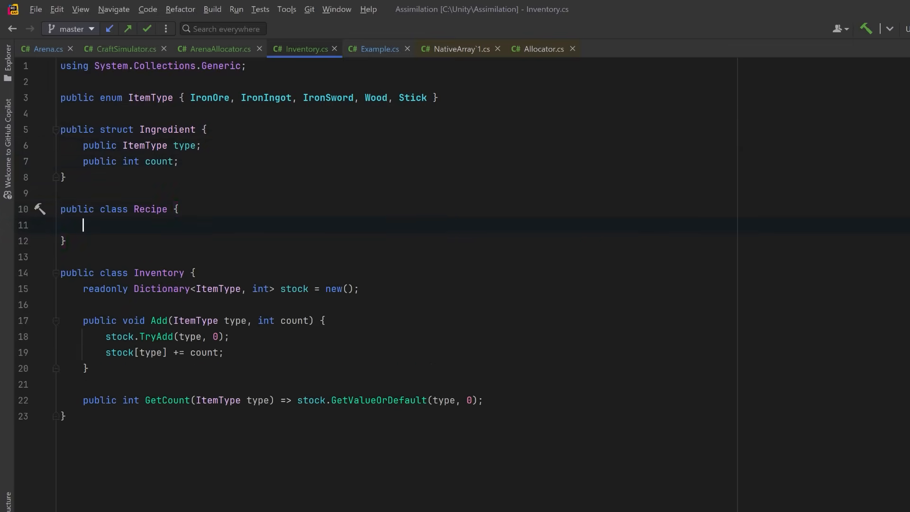
text(public ItemType output;)
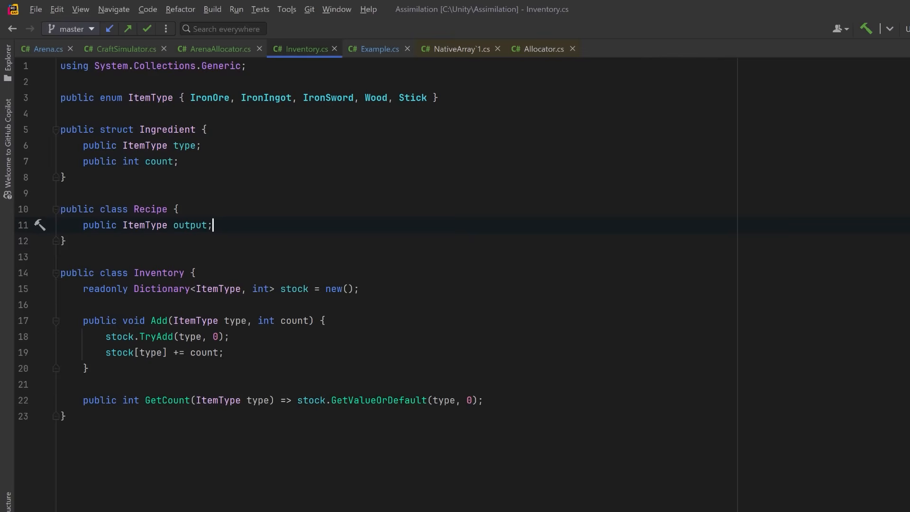
text(public Ingredient[] ingredients;)
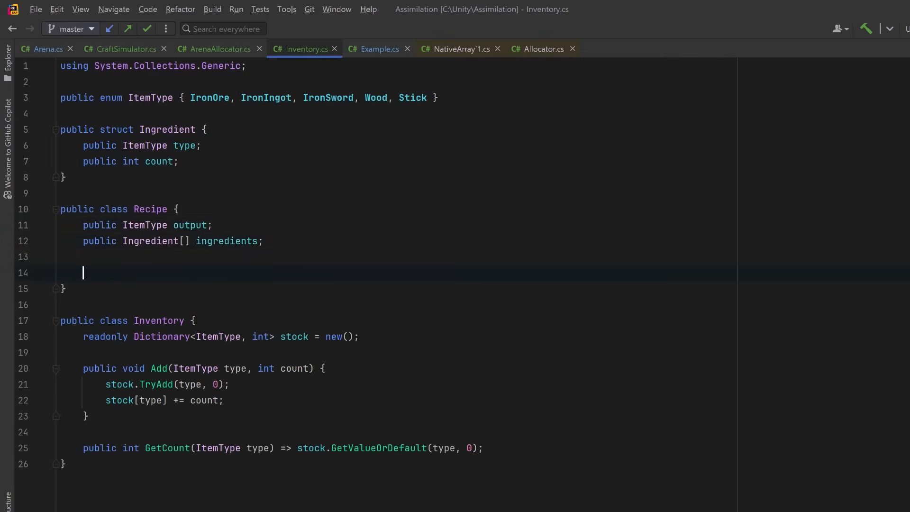
text(public Recipe(ItemType output, Ingredient[] ingredients) {)
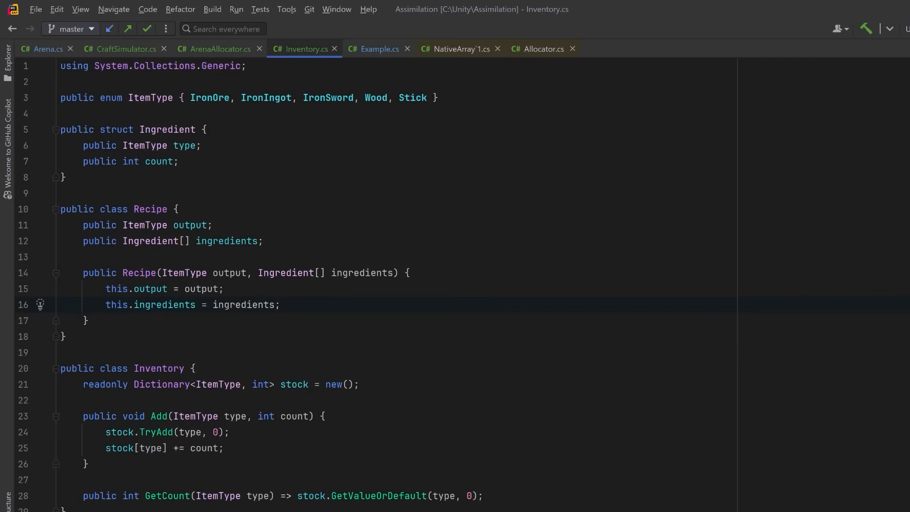
text(public class RecipeBook {})
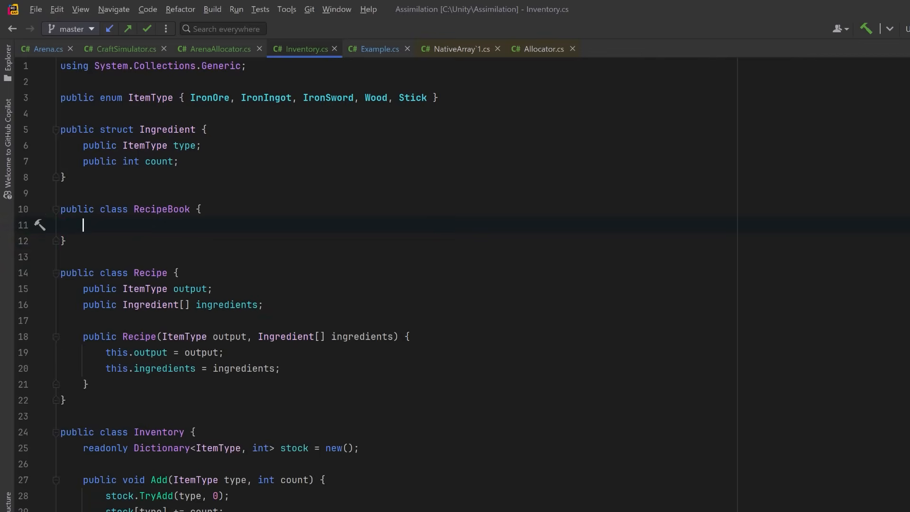
Step: Add a readonly Dictionary<ItemType, Recipe> recipes field and an Add(Recipe) method keyed by output
text(readonly Dictionary<ItemType, Recipe> recipes = new();)
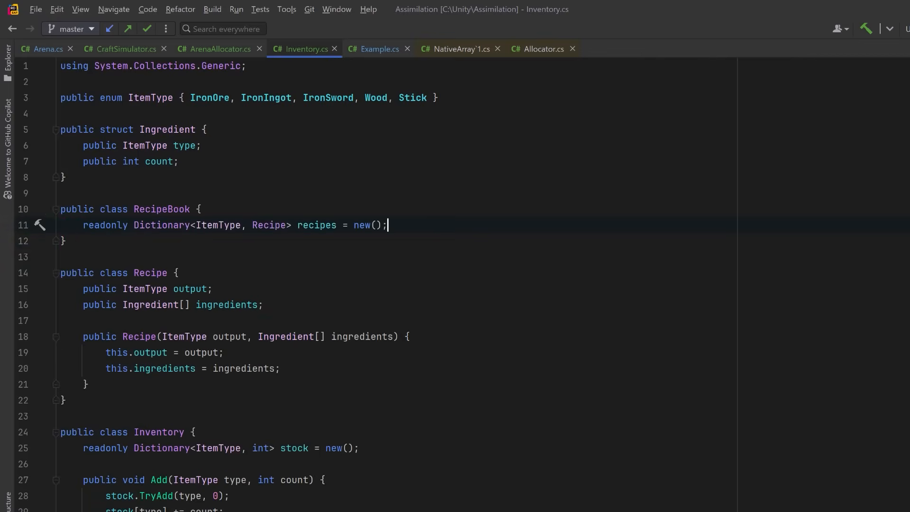
text(public void Add(Recipe recipe) => recipes[recipe.output] = recipe;)
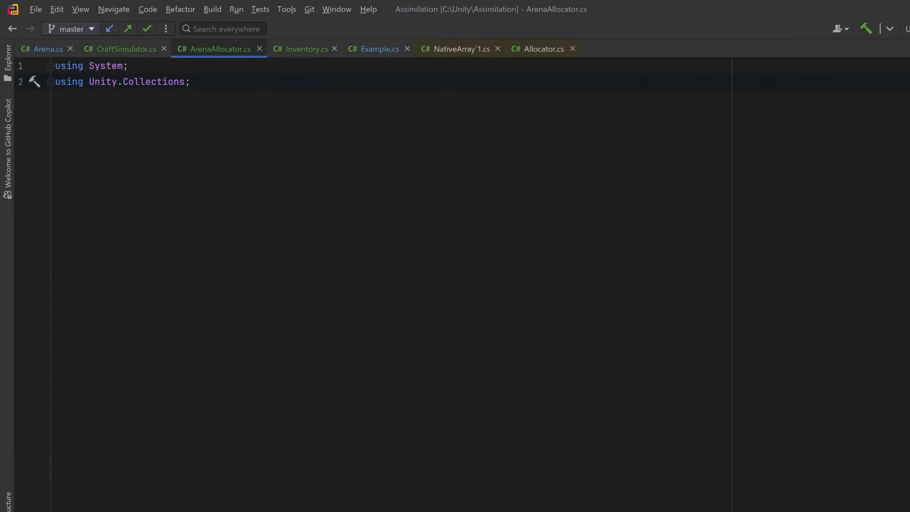
Step: Add the Unity.Collections.LowLevel.Unsafe using and declare 'public unsafe class ArenaAllocator : IDisposable'
text(using Unity.Collections.LowLevel.Unsafe;)
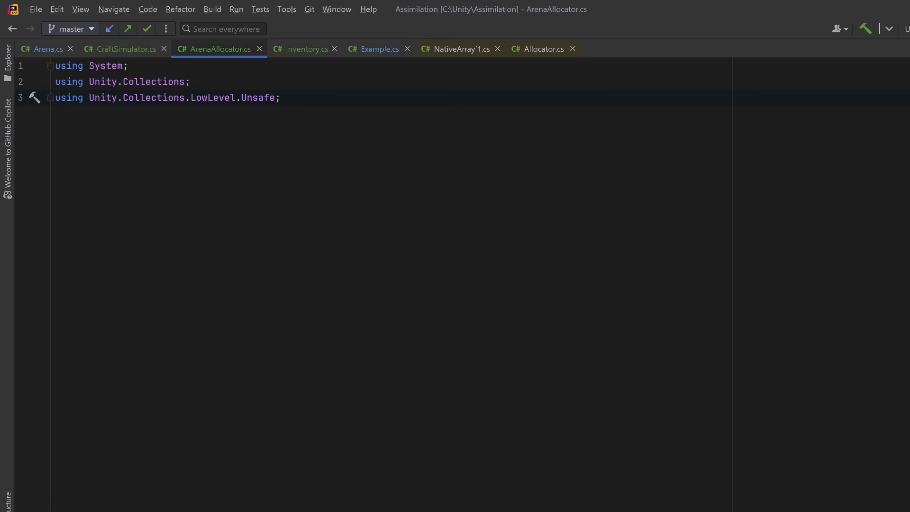
text(public unsafe class ArenaAllocator : IDisposable {})
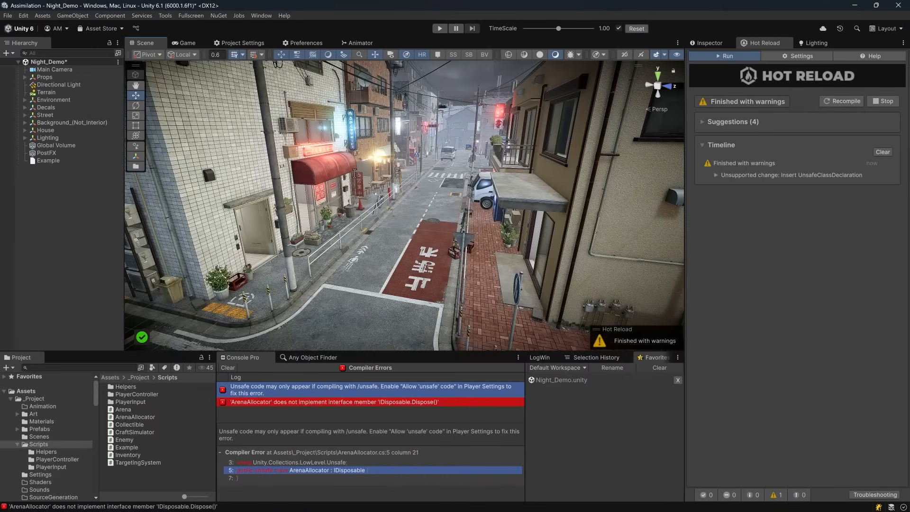
mouse_move(373, 377)
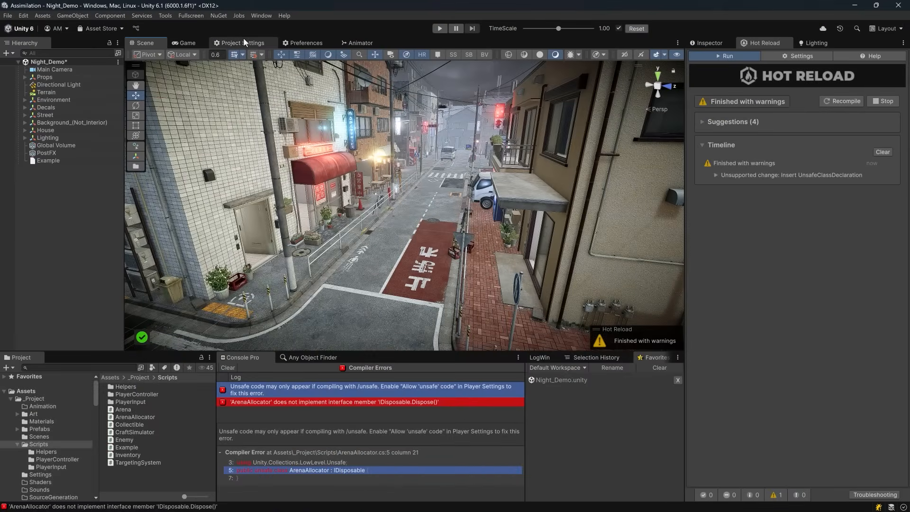
Step: Enable Allow 'unsafe' Code under Script Compilation in Unity's Player project settings
click(243, 43)
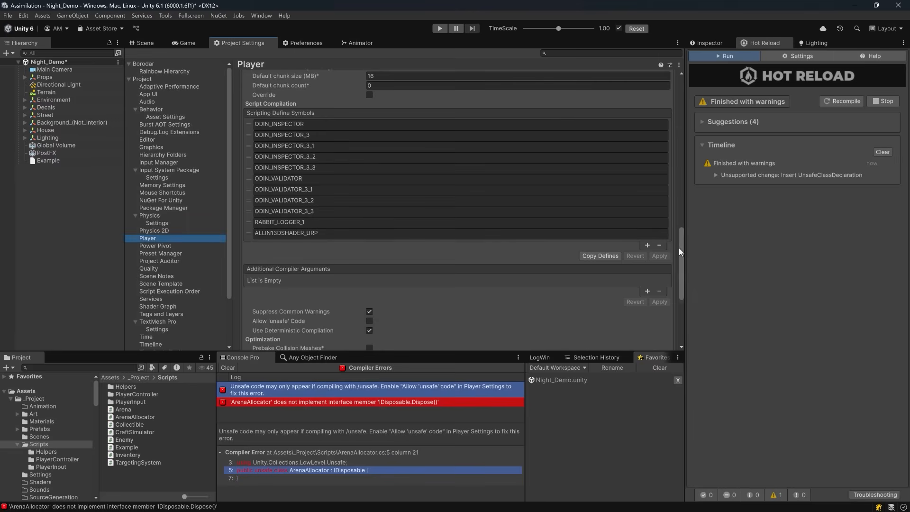
scroll(down, 3)
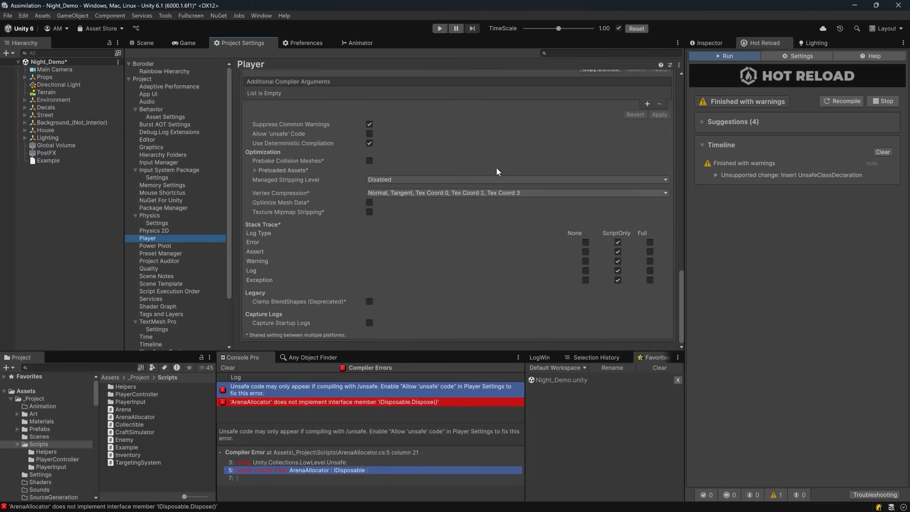
mouse_move(359, 141)
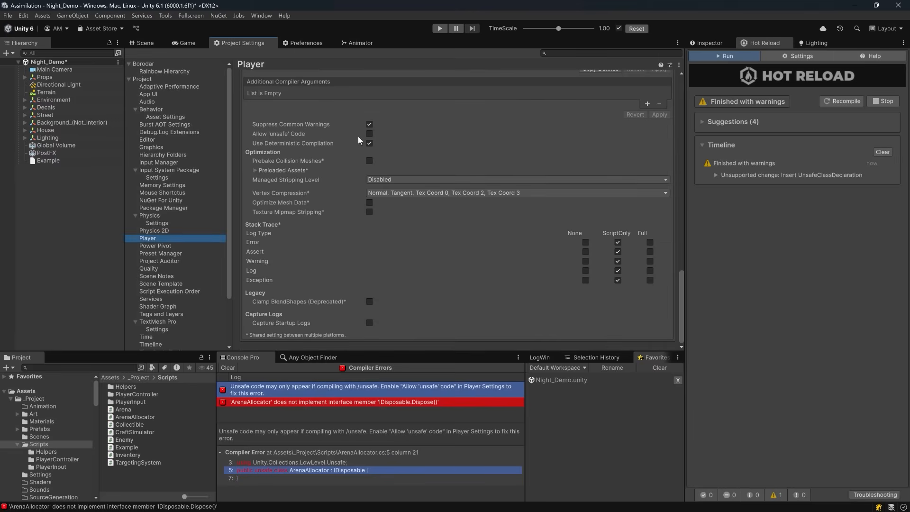
click(369, 142)
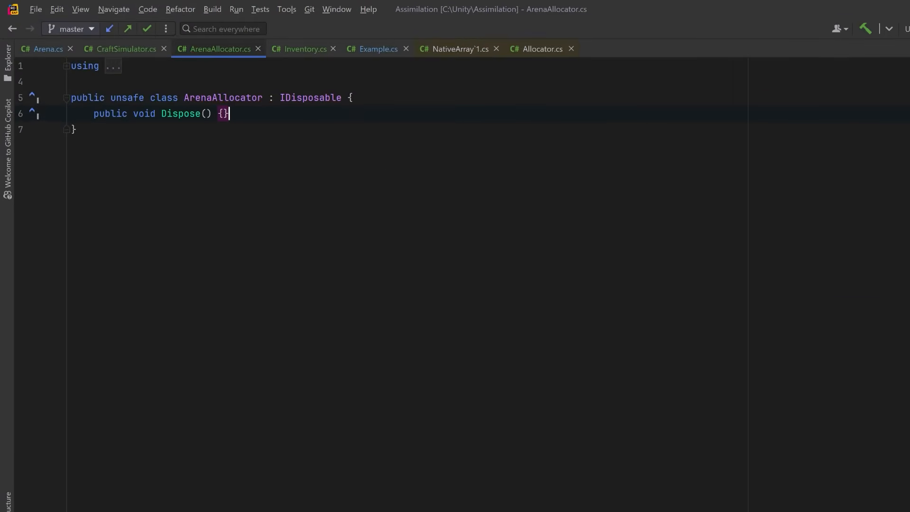
Step: Add 'int offset;' and 'readonly int capacity;' fields to ArenaAllocator
key(enter)
text(byte* buffer; // 'buffer' is a pointer to a byte (i.e., byte*)
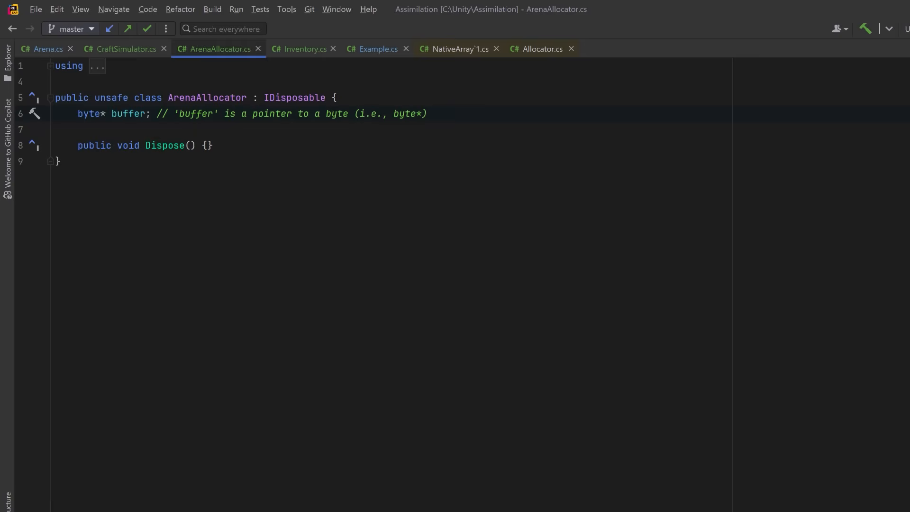
text(int offset;)
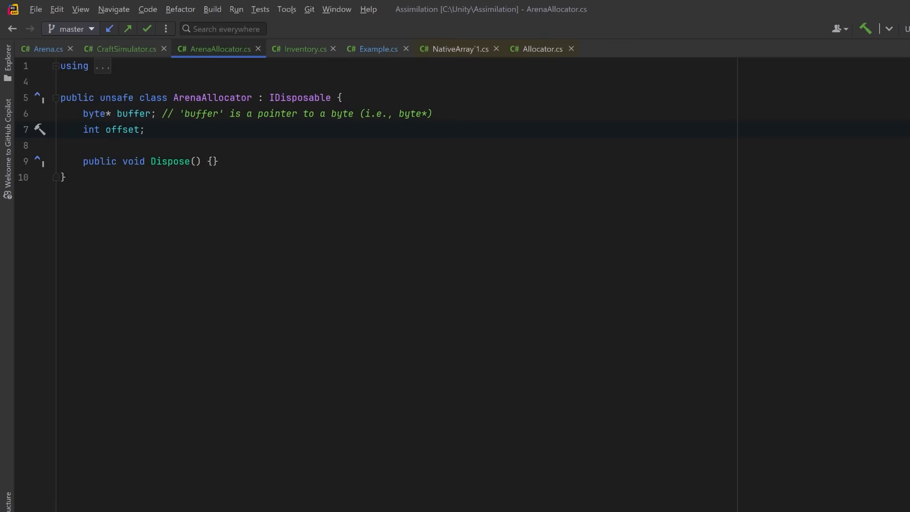
text(readonly int capacity;)
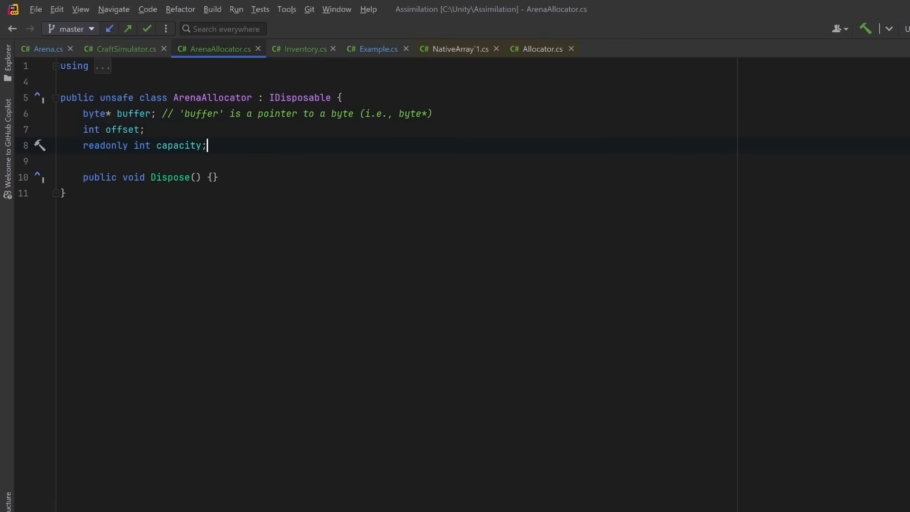
key(Enter)
text(public ArenaAllocator(int sizeInBytes)
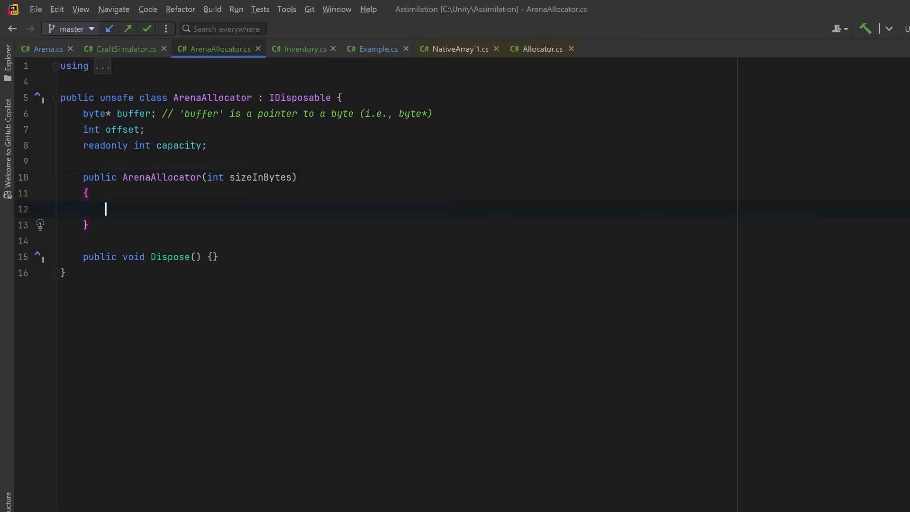
Step: Malloc the buffer with alignment 16 and Allocator.Persistent, zero offset, set capacity, and stub Alloc<T>
text(buffer = (byte*)UnsafeUtility.Malloc(sizeInBytes, 16, Allocator.Persistent);)
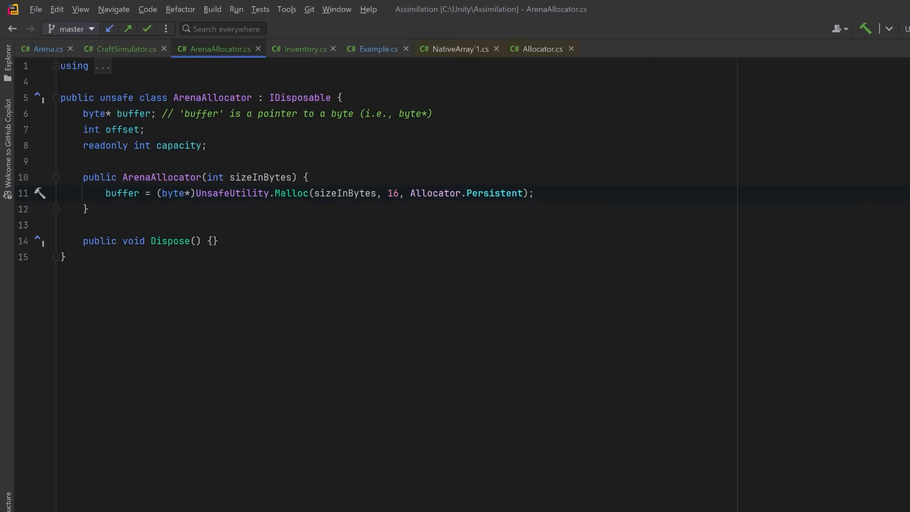
text(offset = 0;)
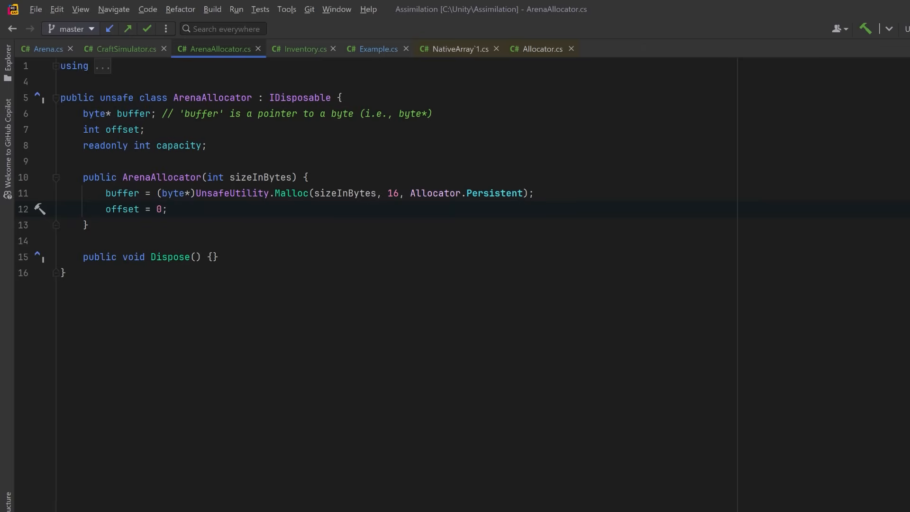
text(capacity = sizeInBytes;)
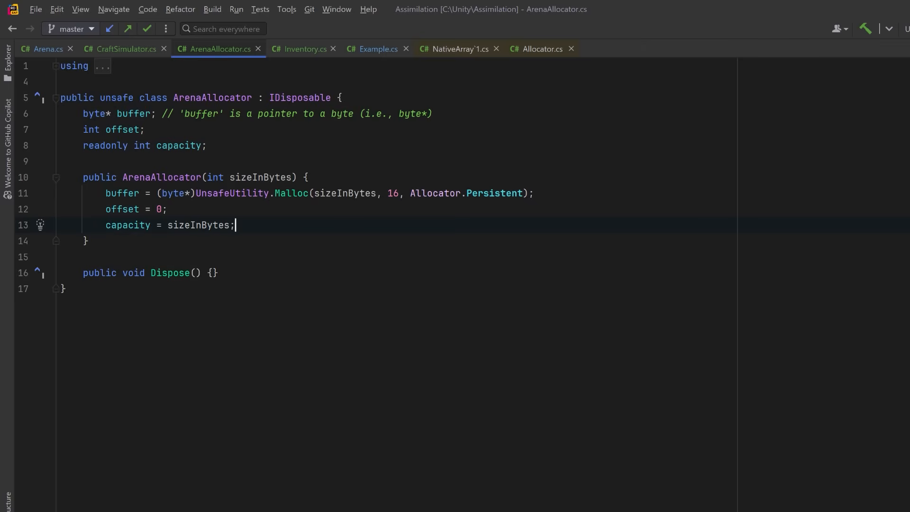
text(public T* Alloc<T>(int count = 1) where T : unmanaged {})
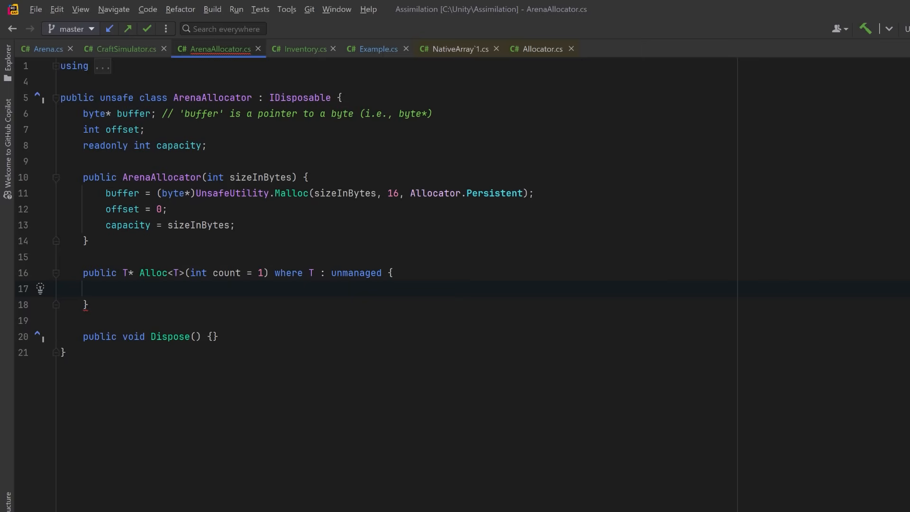
Step: Make Alloc<T> compute SizeOf<T>() * count, throw "Arena overflow", advance offset and return ptr
text(int size = UnsafeUtility.SizeOf<T>() * count;)
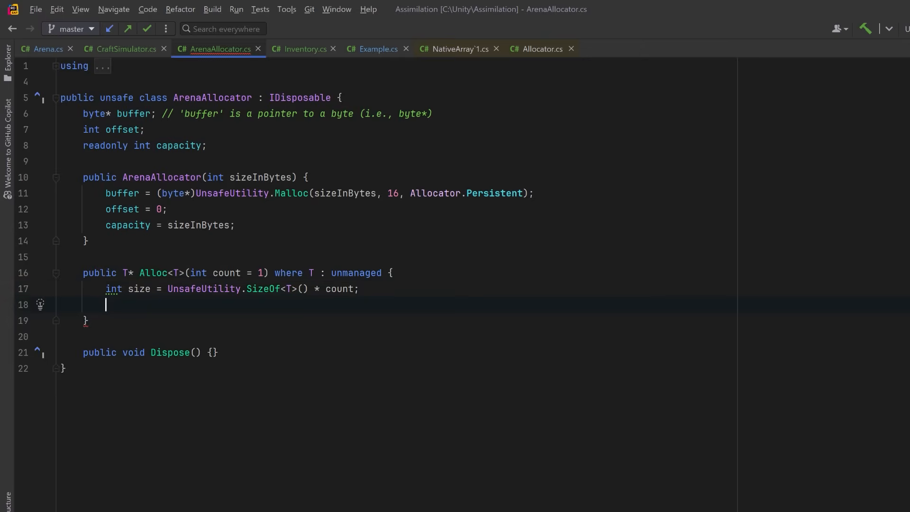
text(if (offset + size > capacity) throw new Exception("Arena overflow");)
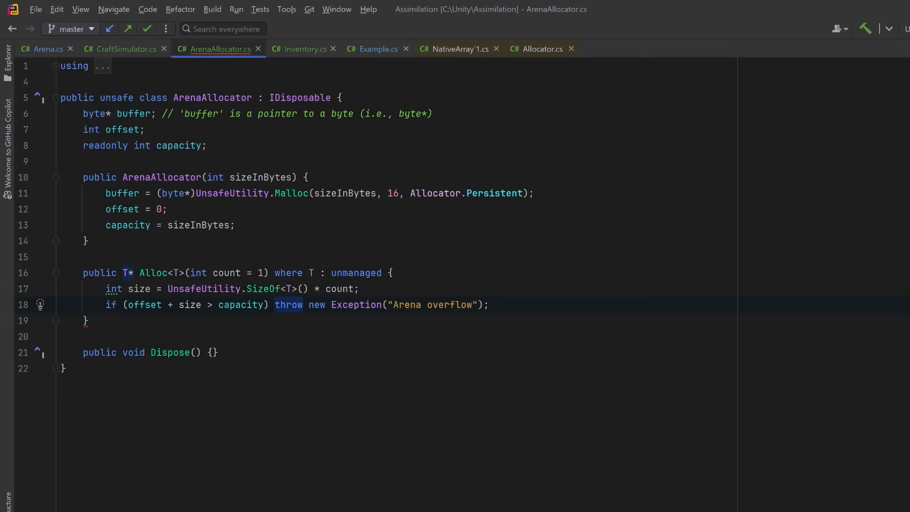
text(T* ptr = (T*)(buffer + offset);)
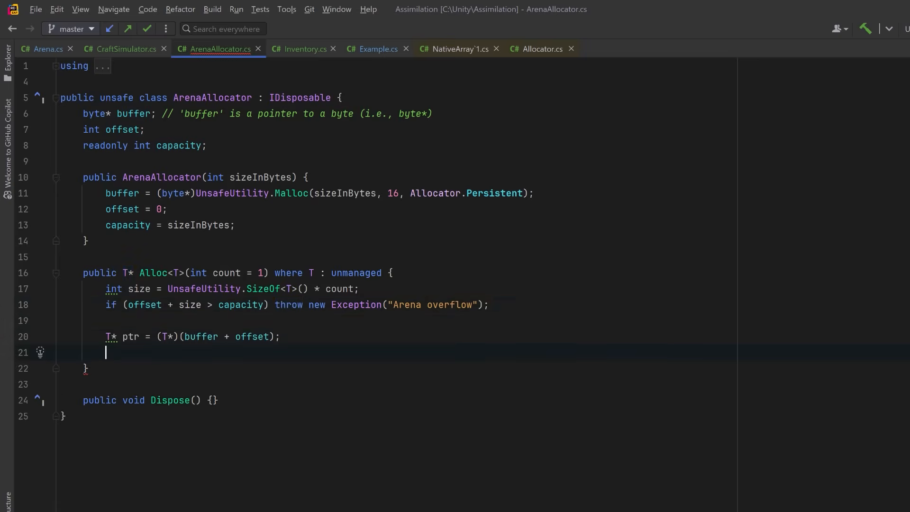
text(offset += size;)
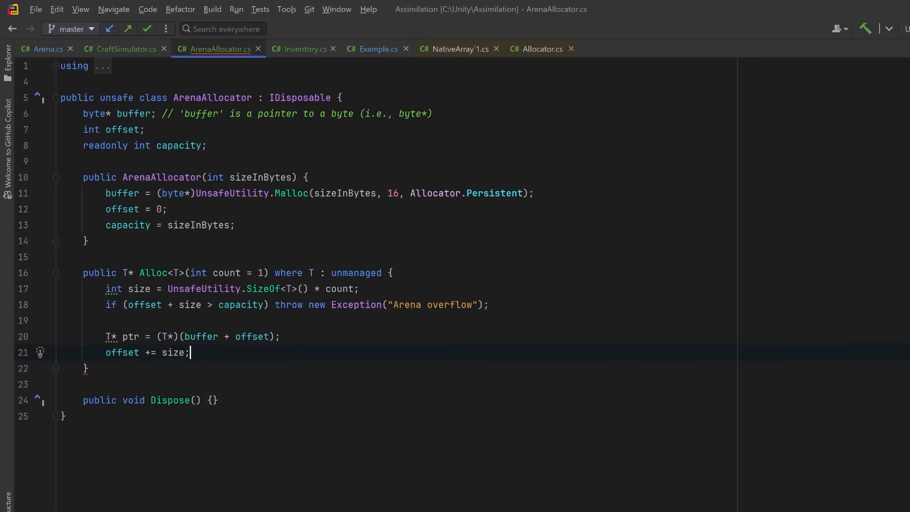
text(return ptr;)
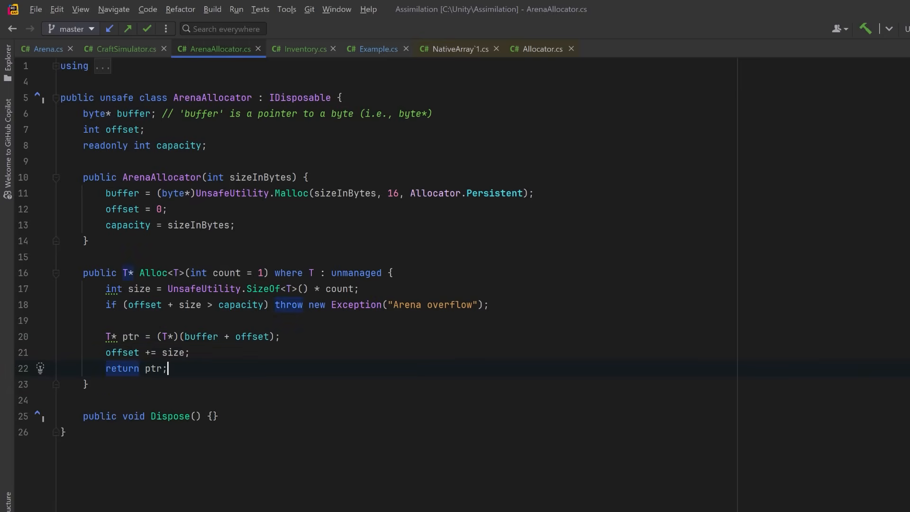
key(Enter)
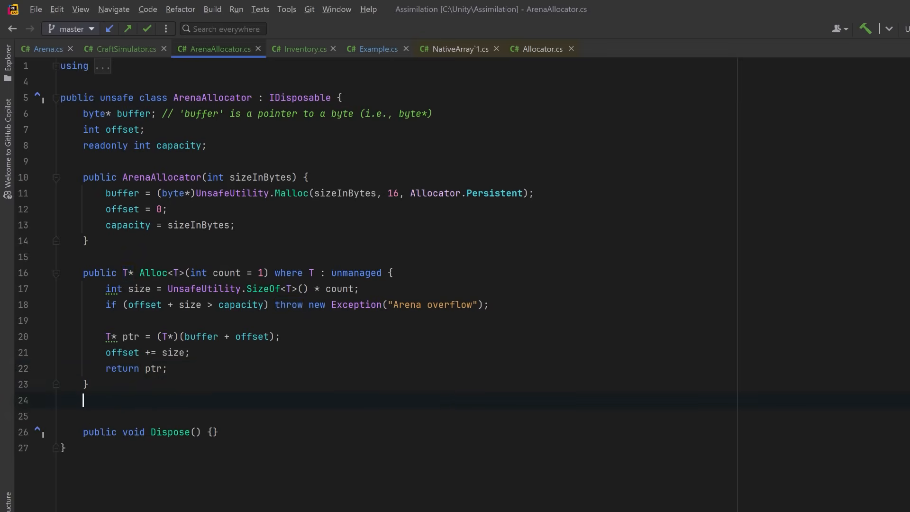
Step: Add Reset() => offset = 0, and have Dispose free a non-null buffer then null it
text(public void Reset() => offset = 0;)
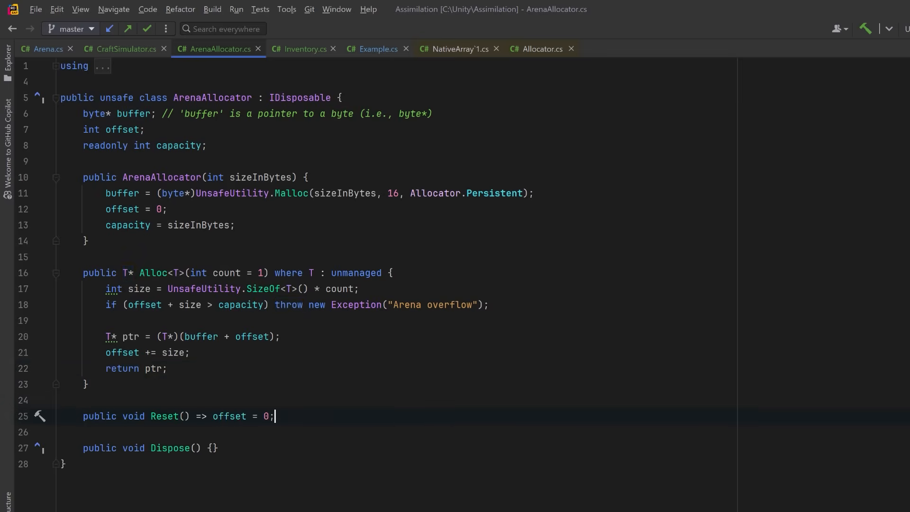
scroll(down, 3)
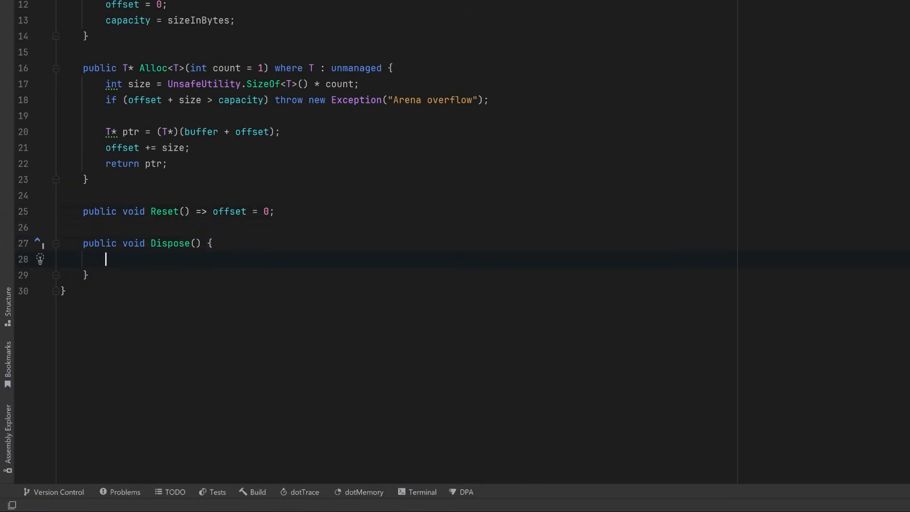
text(if (buffer != null) {)
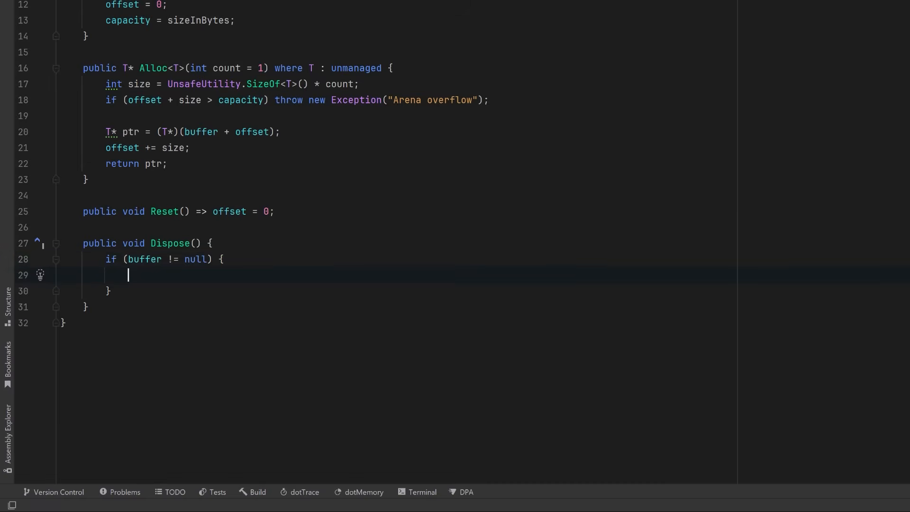
text(UnsafeUtility.Free(buffer, Allocator.Persistent);)
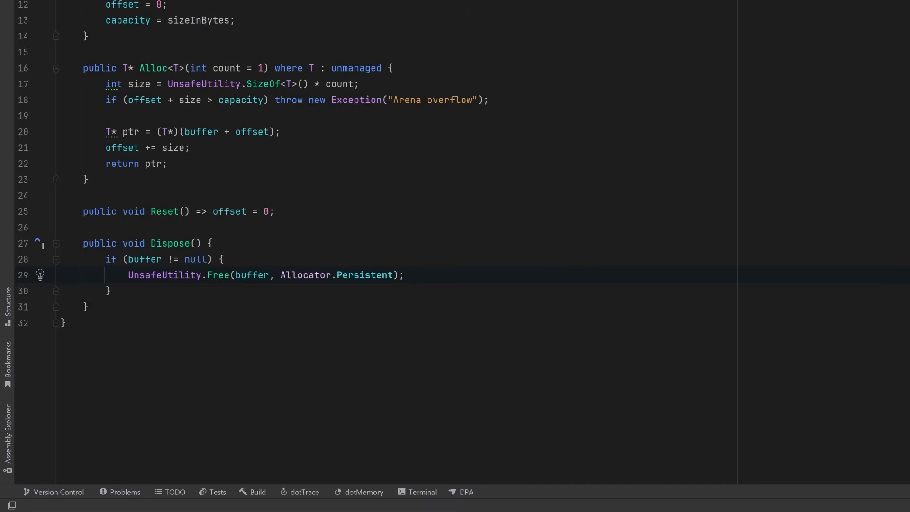
text(buffer = null;)
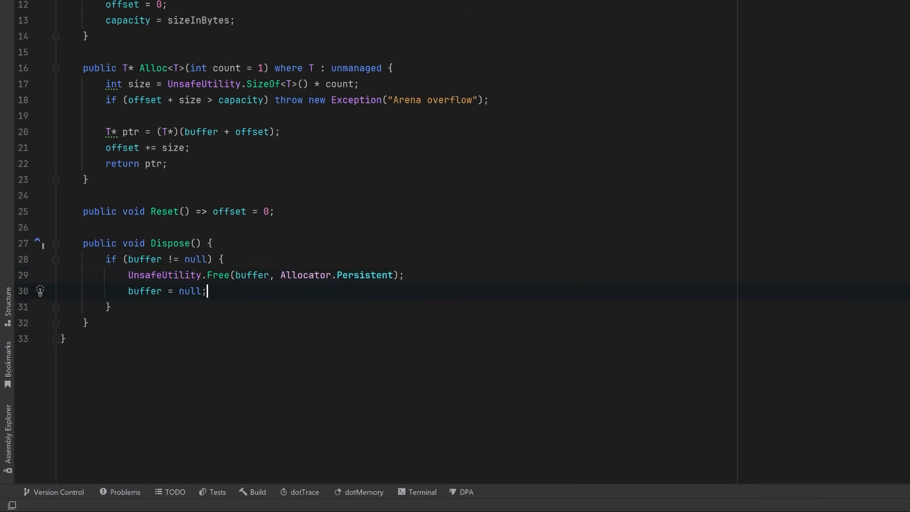
scroll(down, 3)
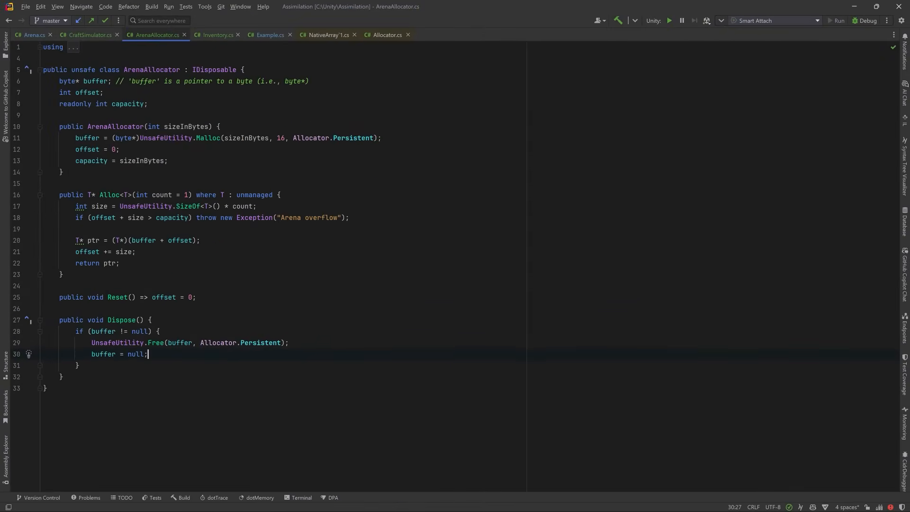
Step: In CraftSimulator.cs, add CraftNode fields outputType, amountNeeded, amountAvailable, CraftNode** subIngredients and subCount
click(87, 34)
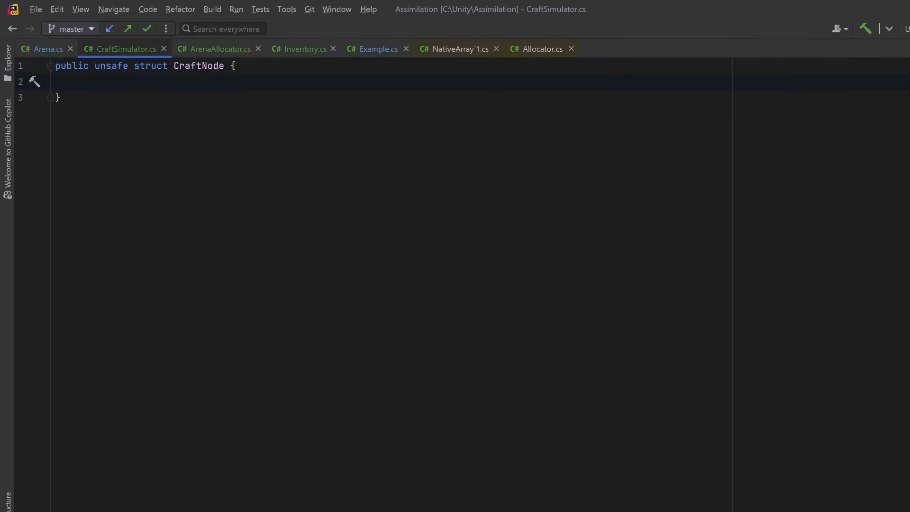
text(public ItemType outputType;)
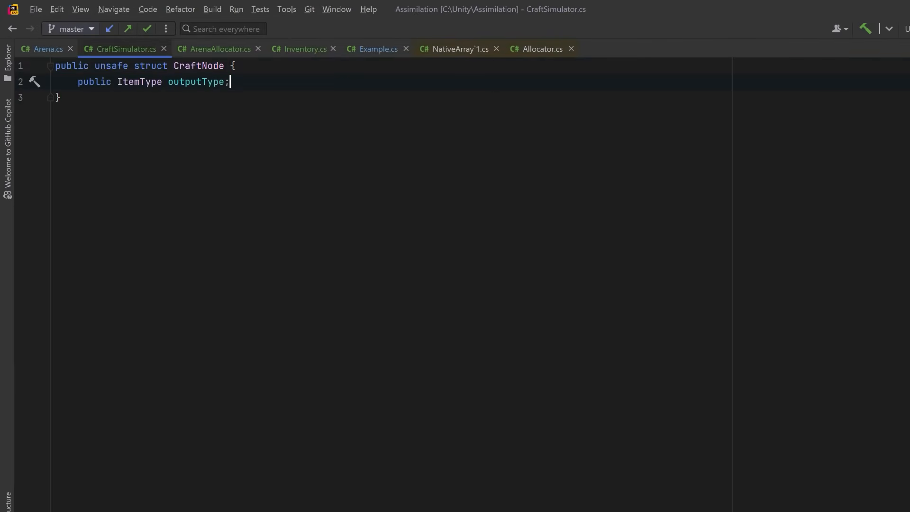
text(public int amountNeeded;)
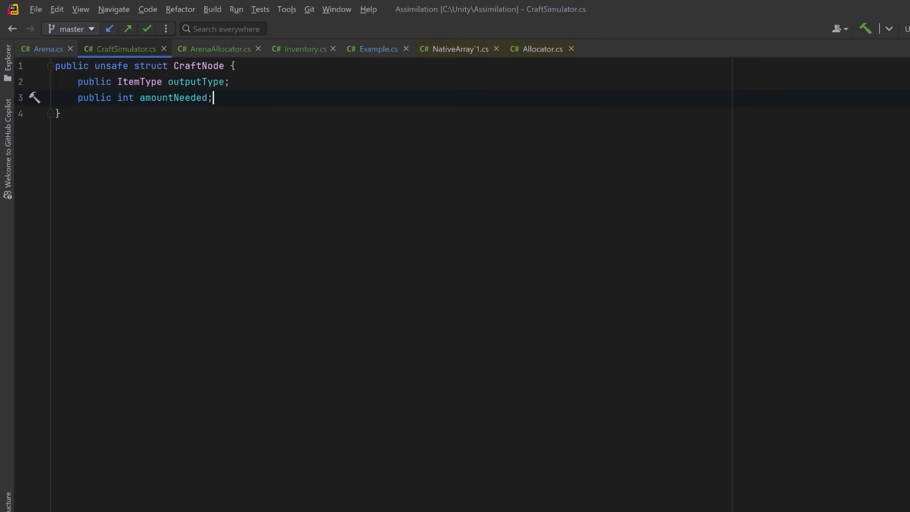
key(enter)
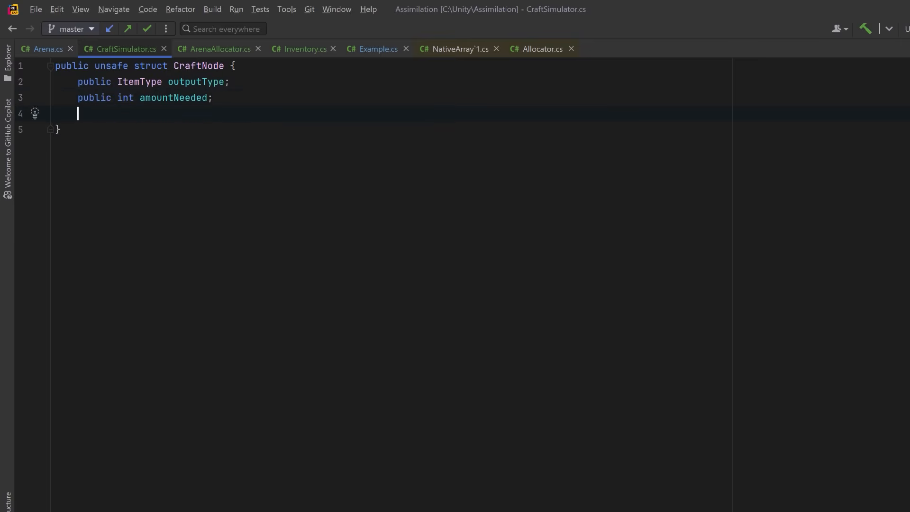
text(public int amountAvailable;)
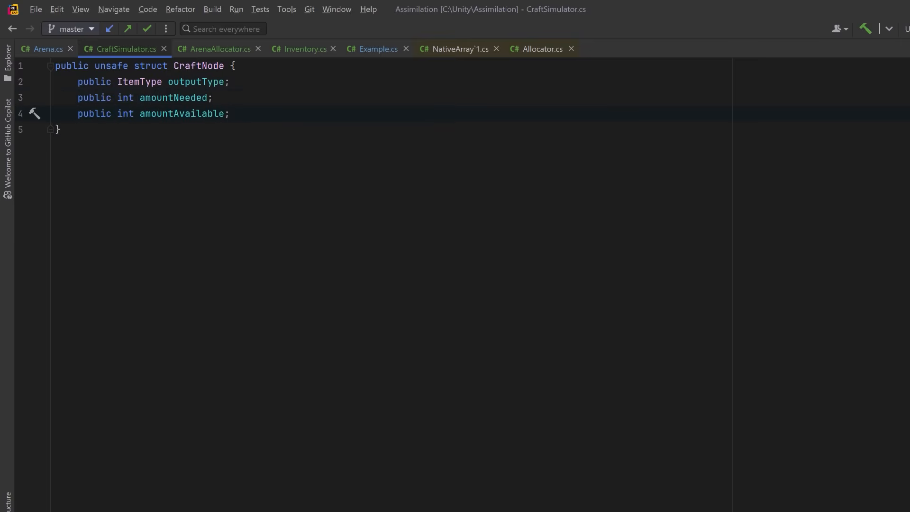
text(public CraftNode** subIngredients;)
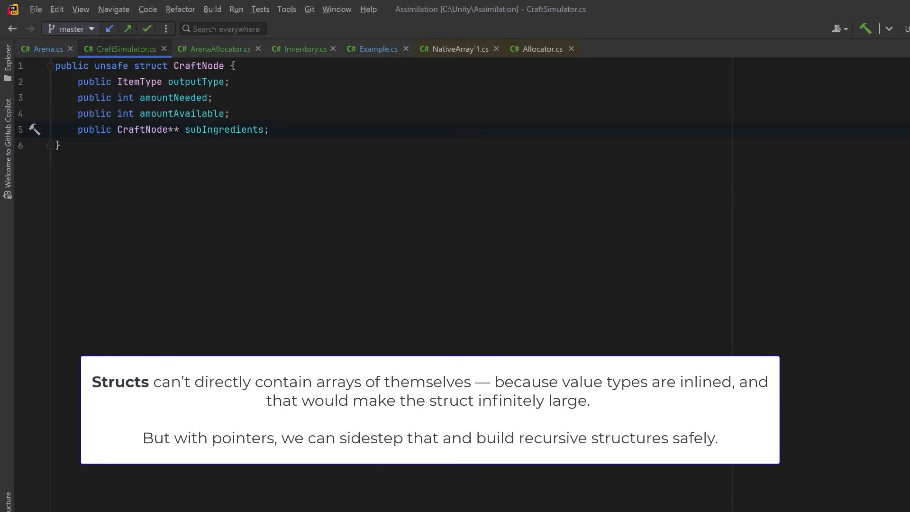
text(public int subCount;)
text(public unsafe class CraftSimulator {)
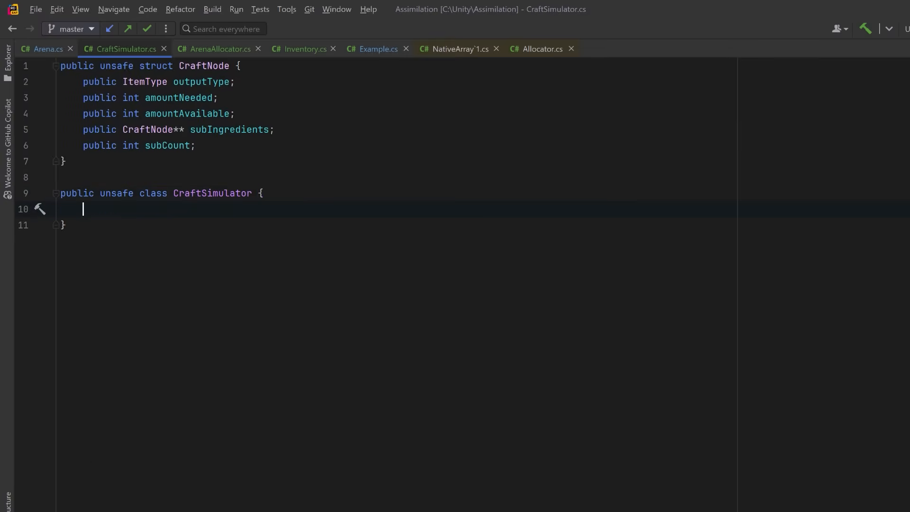
Step: Declare readonly RecipeBook book and Inventory inventory fields and begin the CraftSimulator(book, inventory) constructor
text(readonly RecipeBook book;)
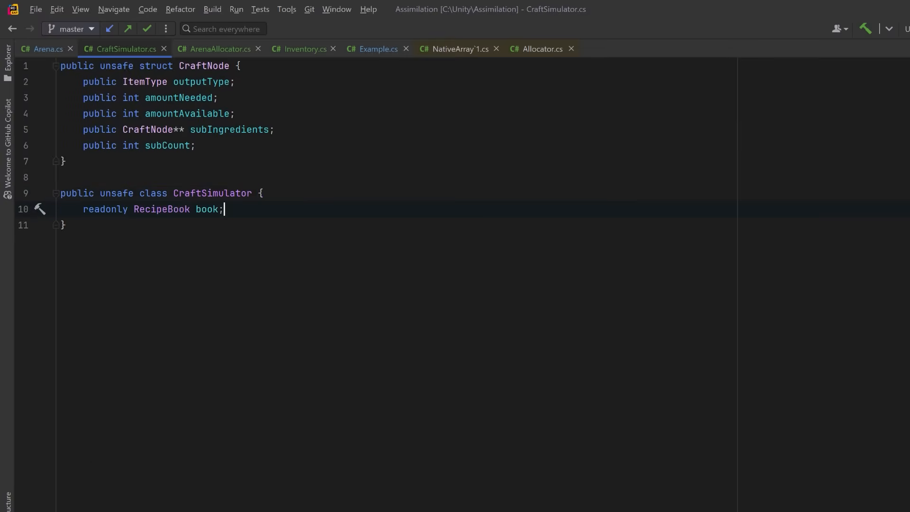
text(readonly Inventory inventory;)
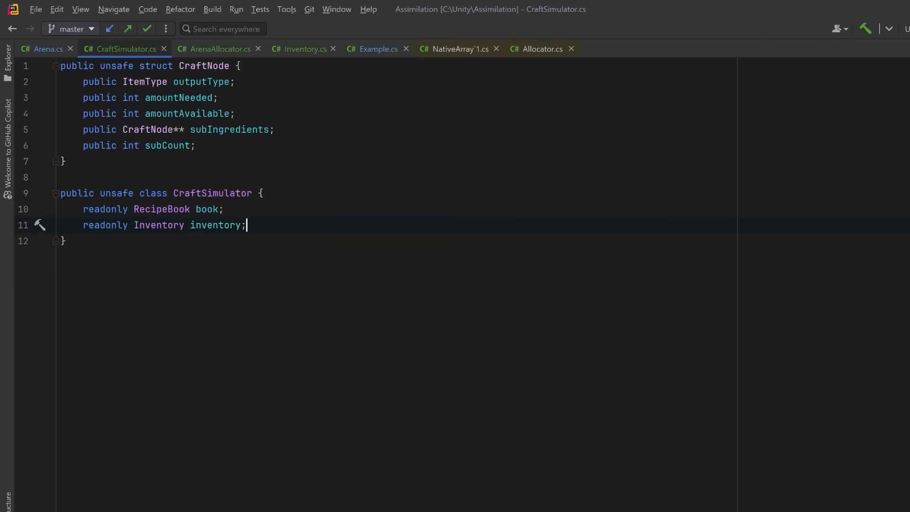
text(public CraftSimulator(RecipeBook book, Inventory inventory) {)
text(public CraftNode* SimulateCraft(ArenaAllocator arena, ItemType item, int amountNeeded) {})
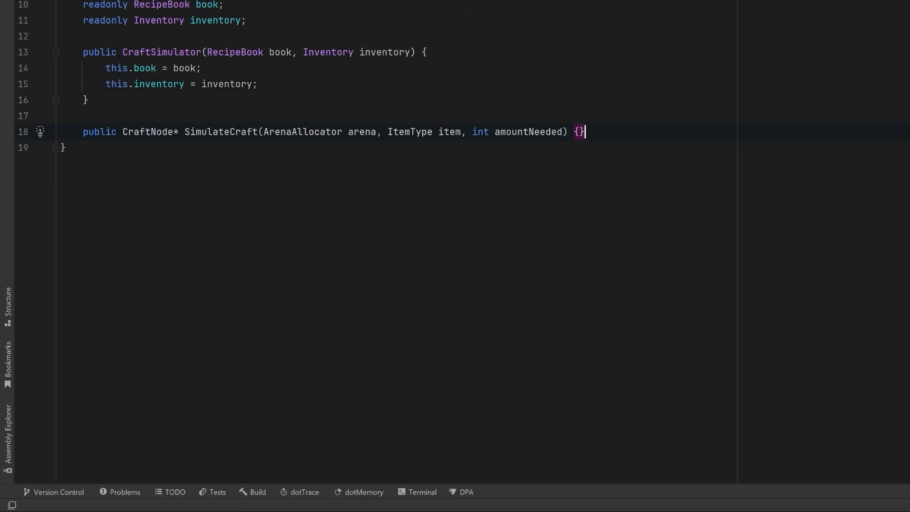
Step: Allocate a CraftNode from the arena and set its outputType to item and amountNeeded
key(Enter)
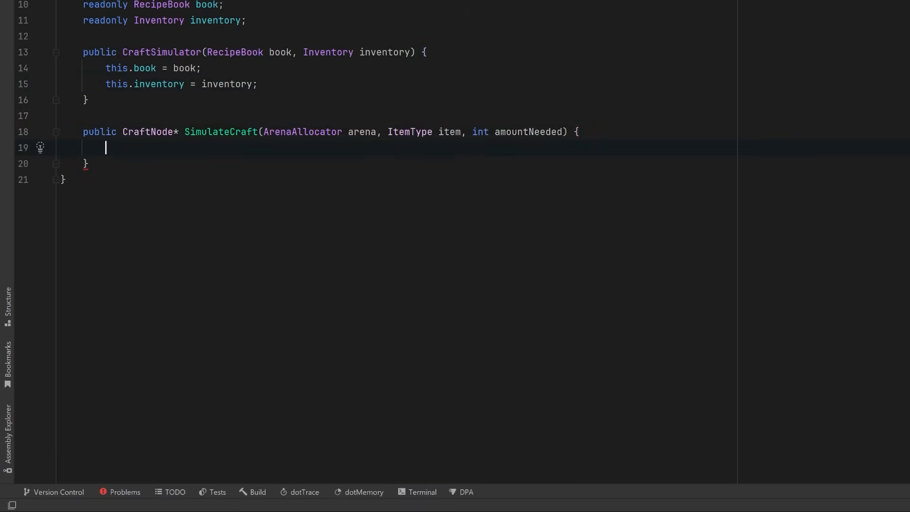
text(CraftNode* node = arena.Alloc<CraftNode>();)
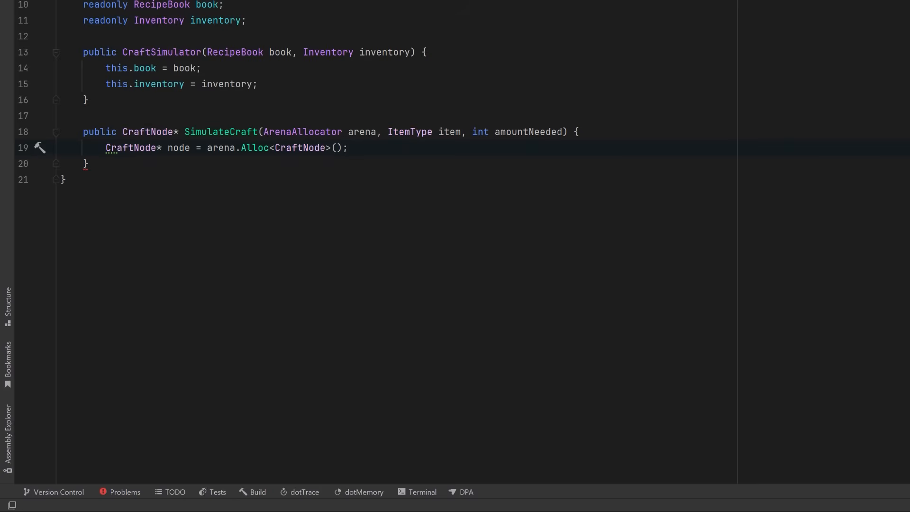
text(node->outputType = item;)
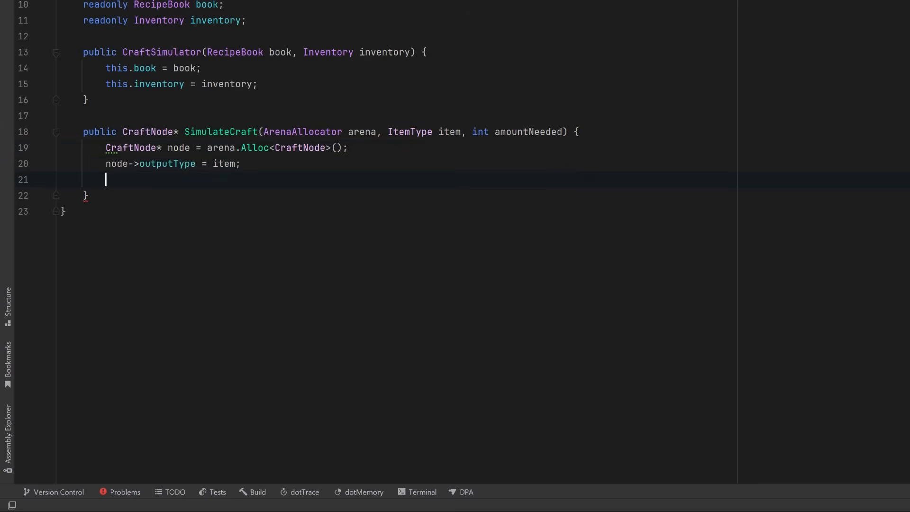
text(node->amountNeeded = amountNeeded;)
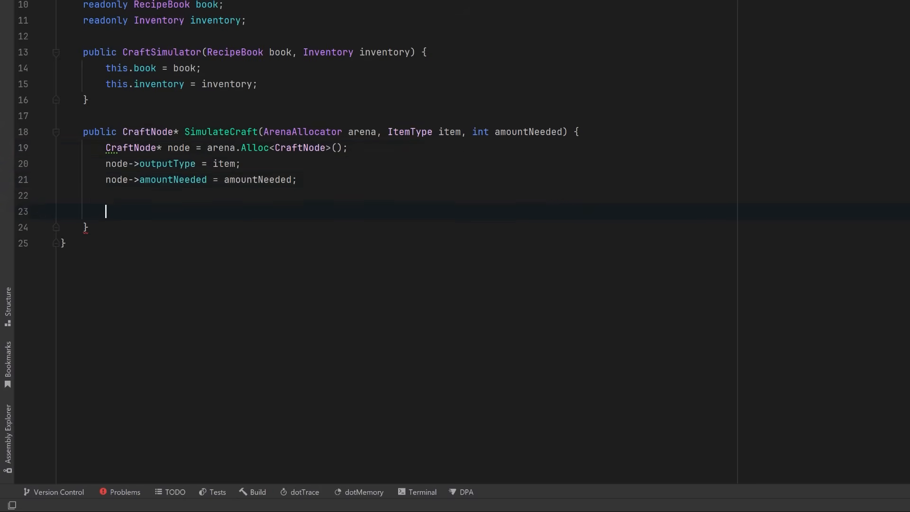
Step: When book.TryGetRecipe finds a recipe, set subCount to the ingredient count and allocate subIngredients
text(if (book.TryGetRecipe(item, out var recipe)) {)
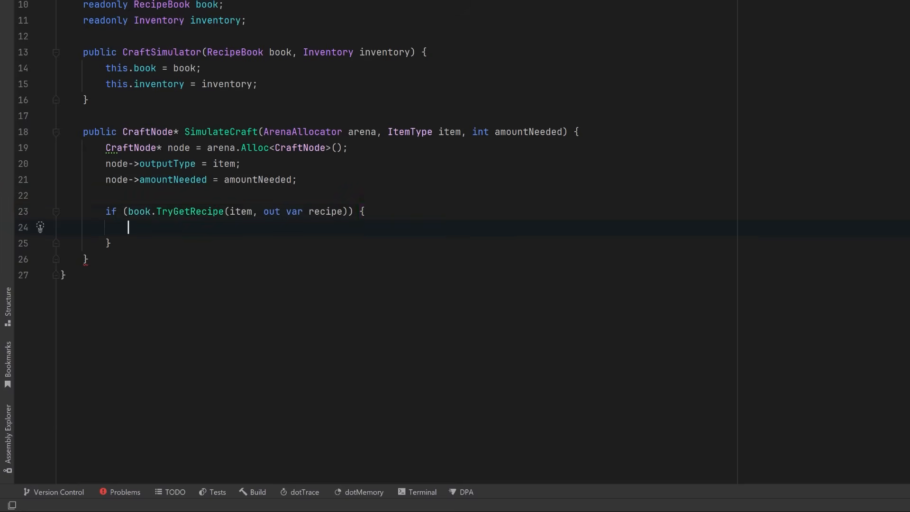
text(node->subCount = recipe.ingredients.Length;)
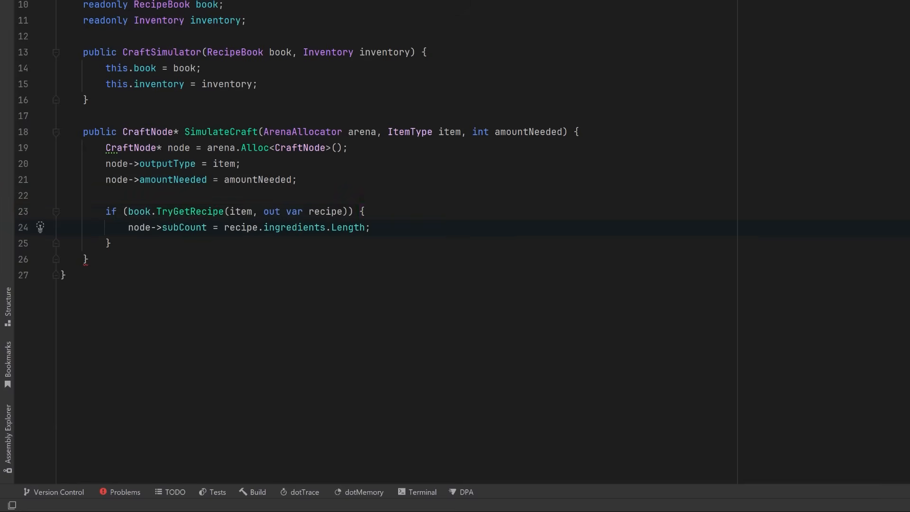
text(node->subIngredients = (CraftNode**)arena.Alloc<byte>(sizeof(CraftNode*) * node->subCount);)
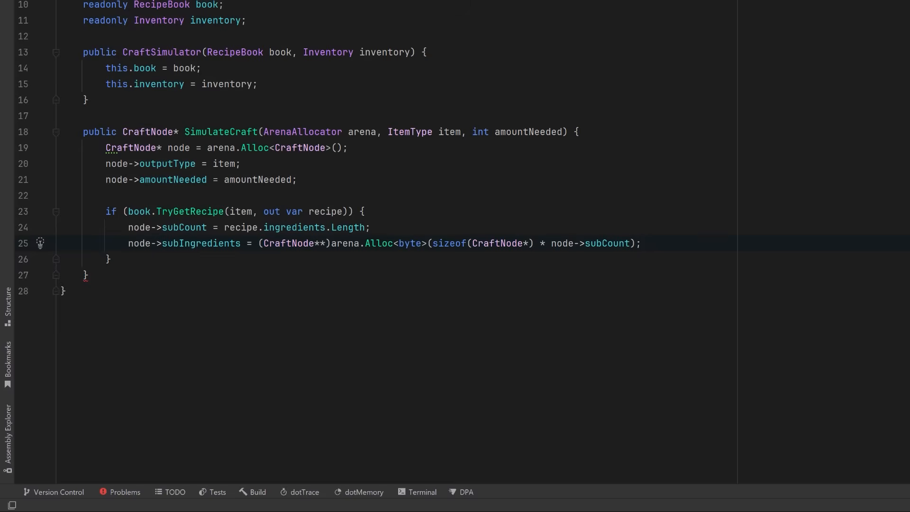
key(enter)
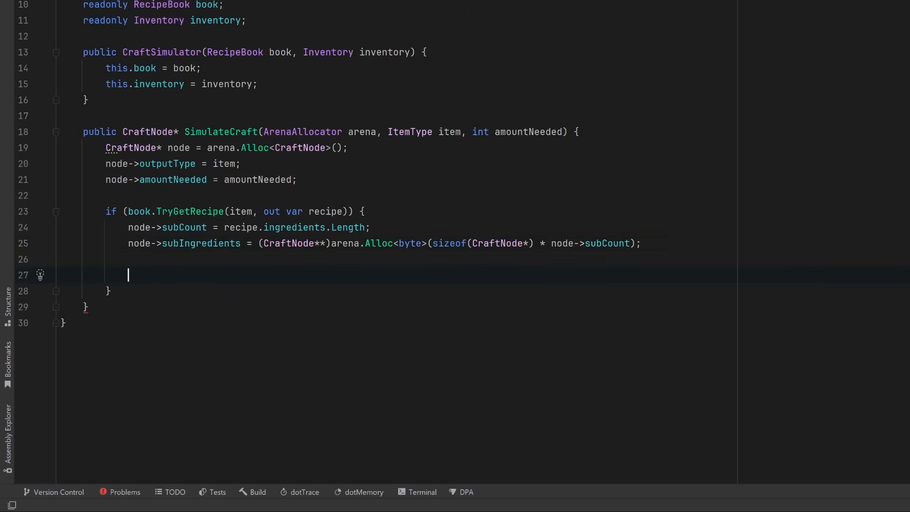
Step: Add maxCraftable and a loop recursively simulating each ingredient into an explicitly typed CraftNode* sub
text(int maxCraftable = int.MaxValue;)
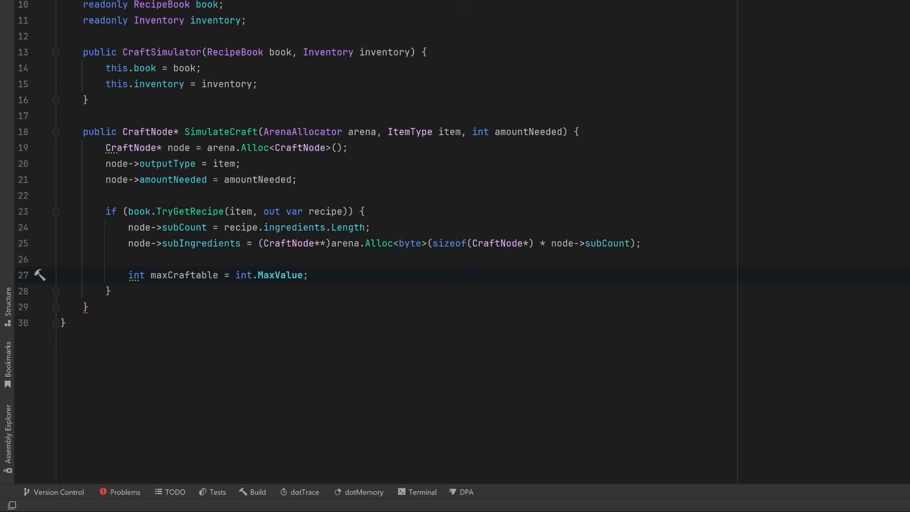
text(for (int i = 0; i < recipe.ingredients.Length; i++) {})
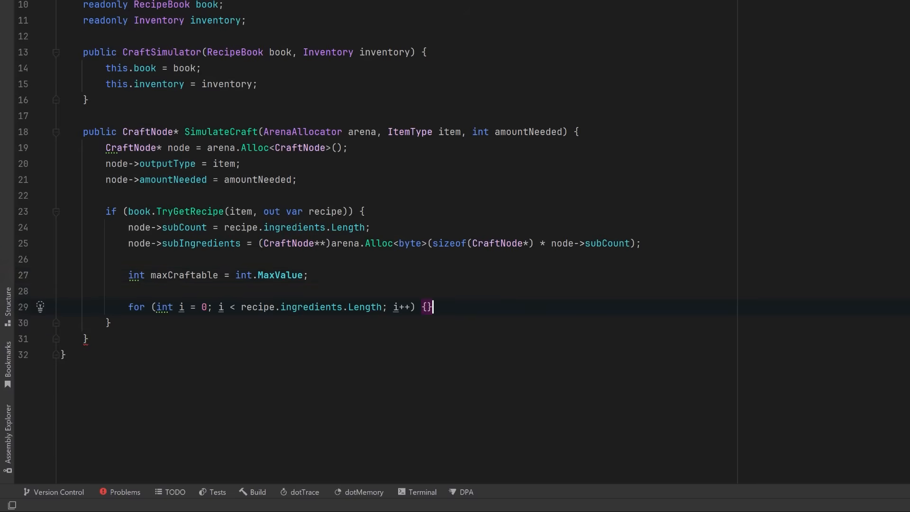
text(var ingredient = recipe.ingredients[i];)
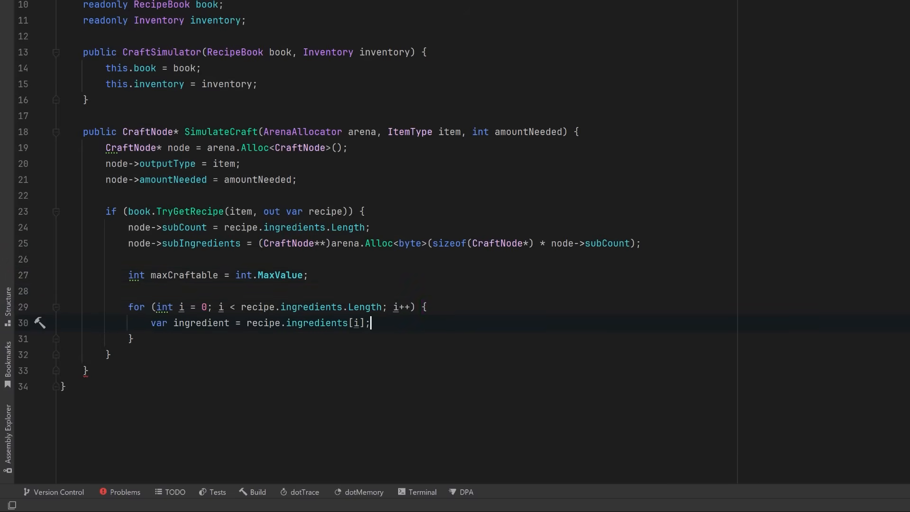
text(int requiredAmount = ingredient.count * amountNeeded;)
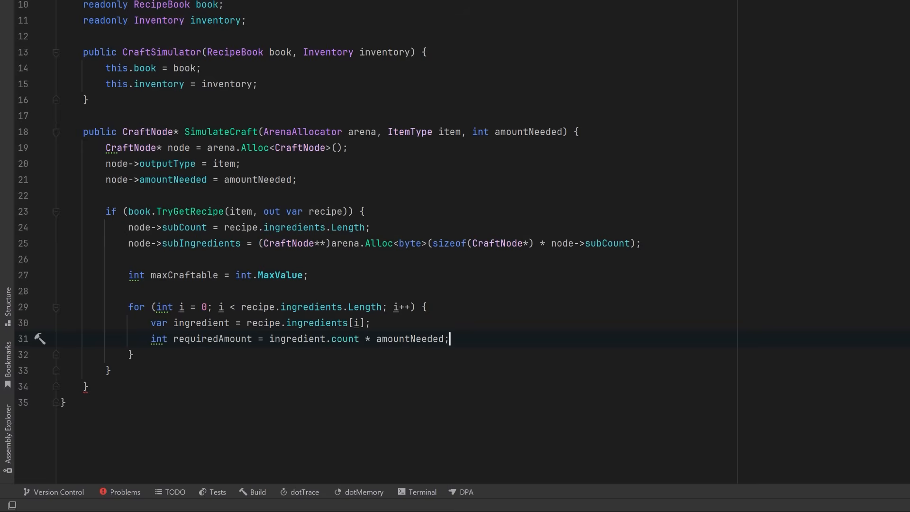
key(enter)
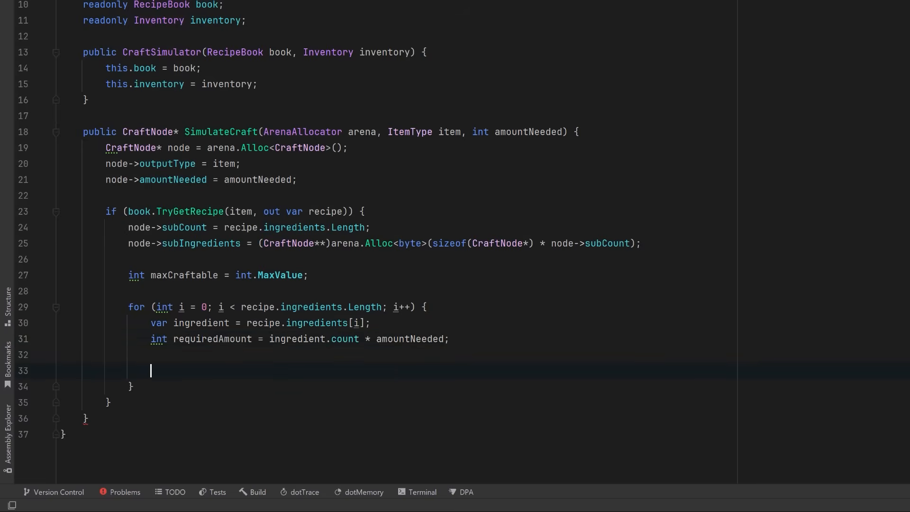
text(var sub = SimulateCraft(arena, ingredient.type, requiredAmount);)
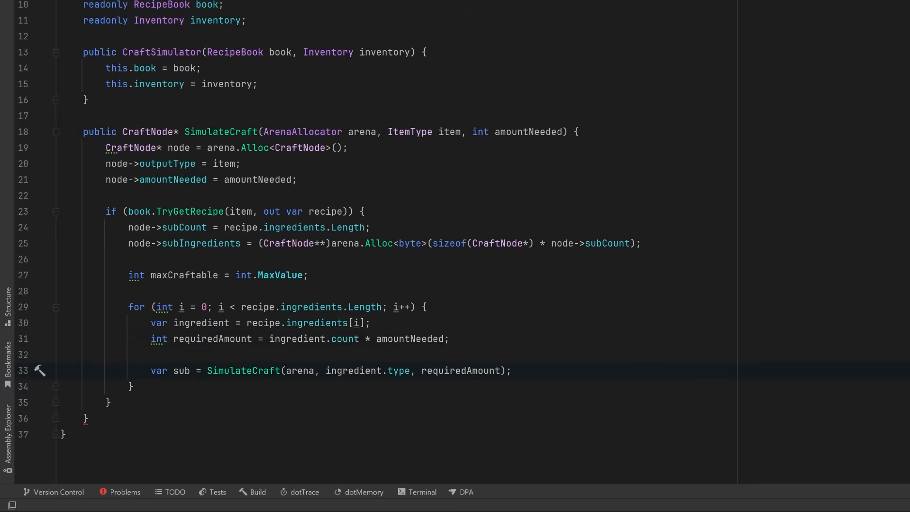
click(40, 370)
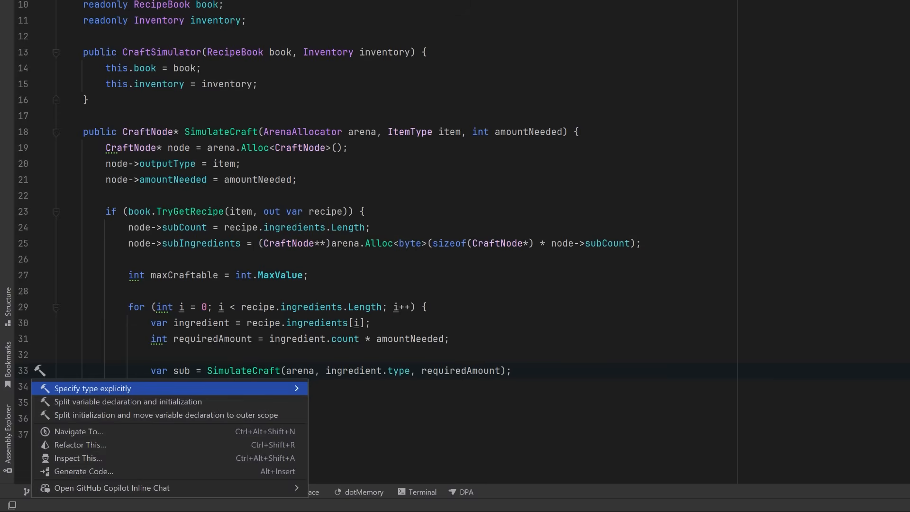
click(93, 388)
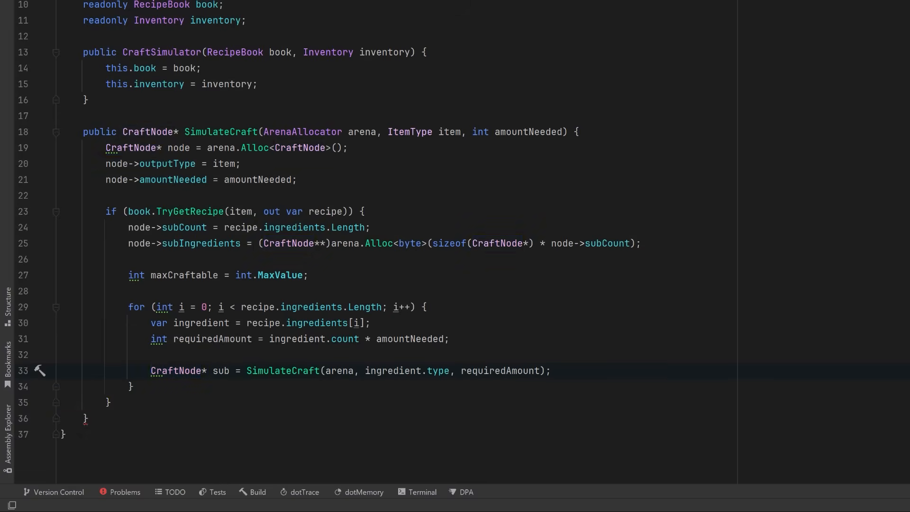
Step: Store each sub-node, set amountAvailable to the minimum craftable, and start the else branch
text(node->subIngredients[i] = sub;)
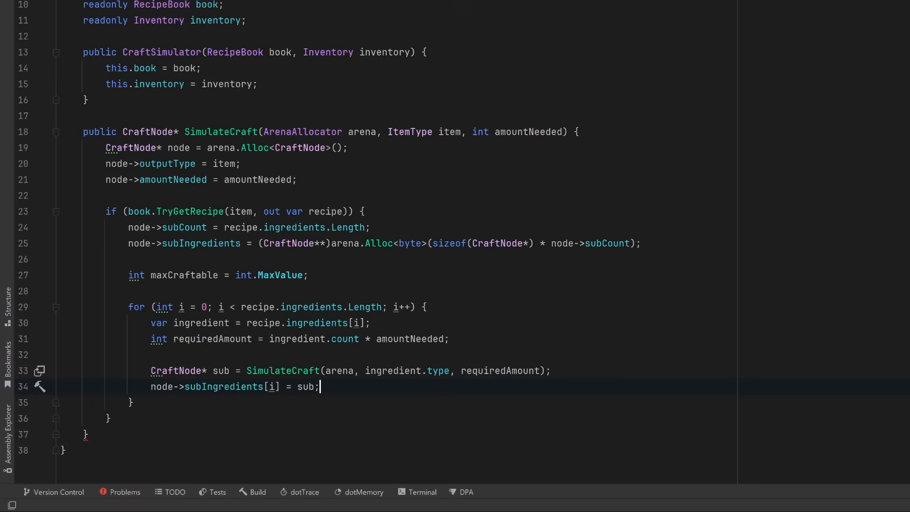
text(int possible = sub->amountAvailable / ingredient.count;)
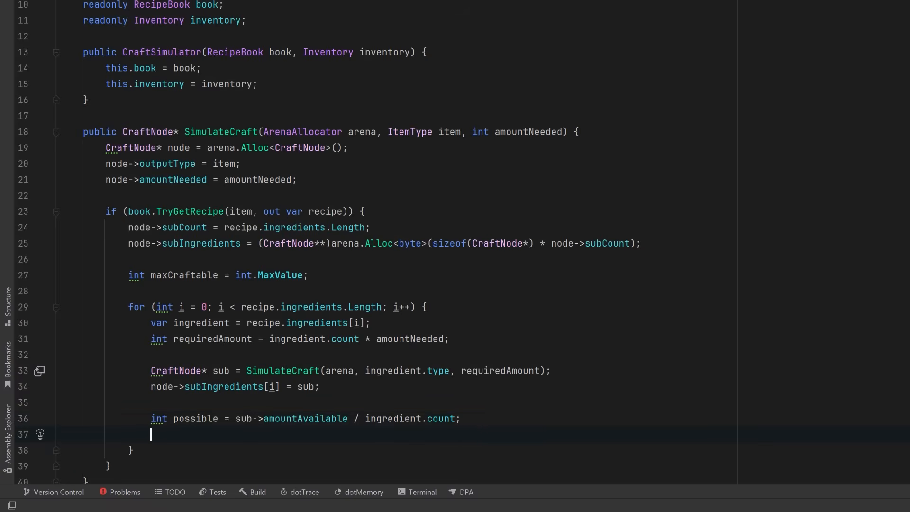
text(if (possible < maxCraftable) maxCraftable = possible;)
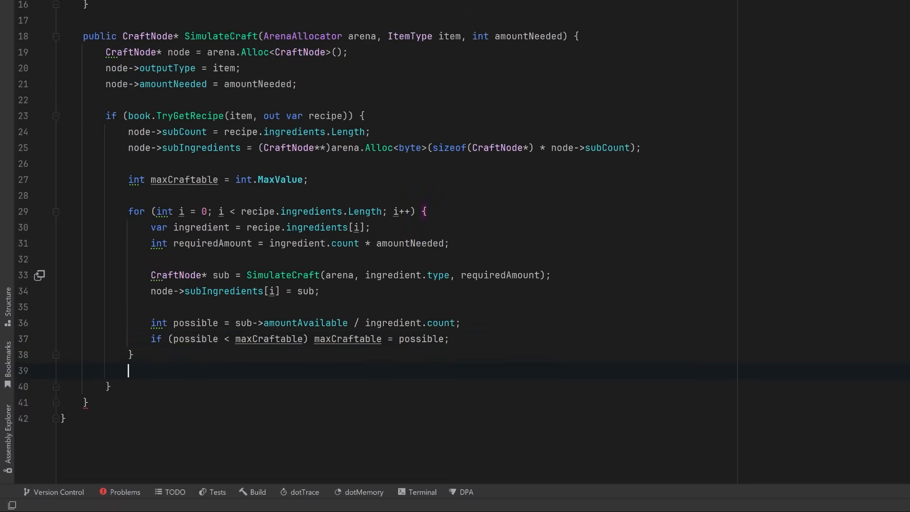
text(node->amountAvailable = maxCraftable;)
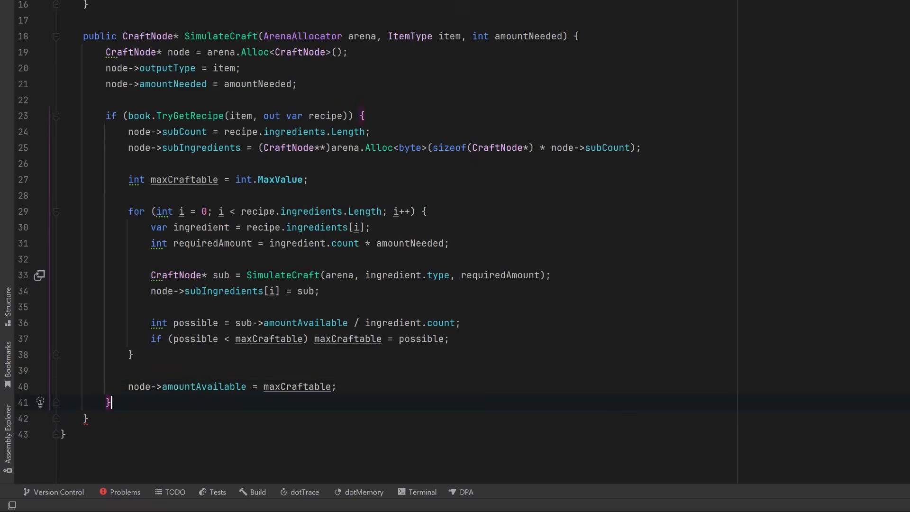
text(else {)
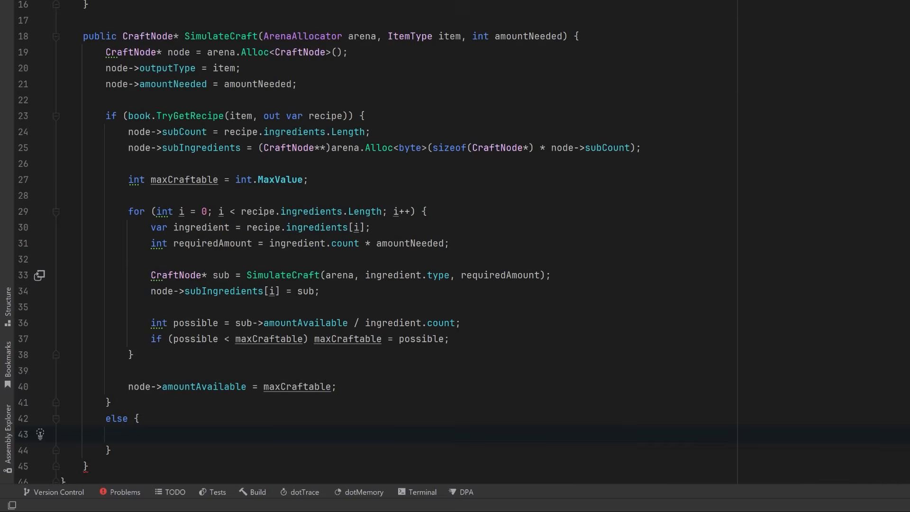
Step: In the else branch set subCount 0, subIngredients null, amountAvailable from inventory.GetCount(item); return node
text(node->subCount = 0;)
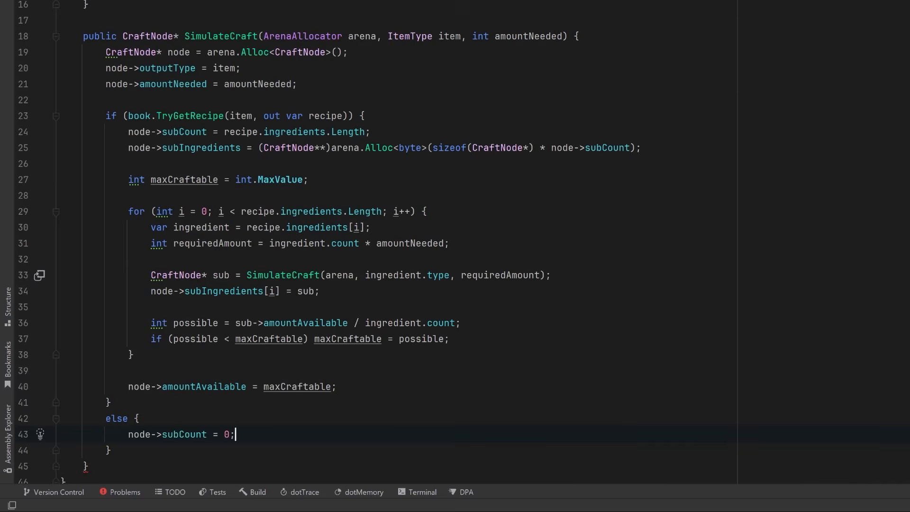
key(Enter)
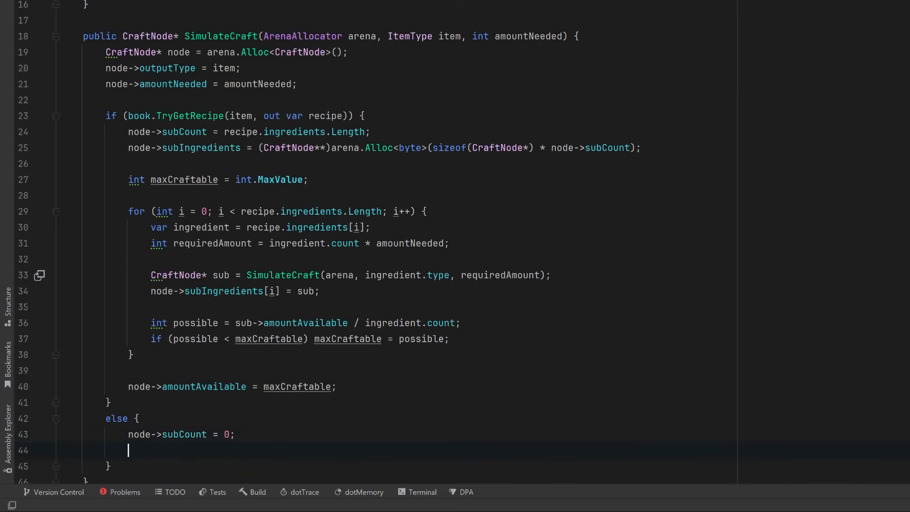
text(node->subIngredients = null;)
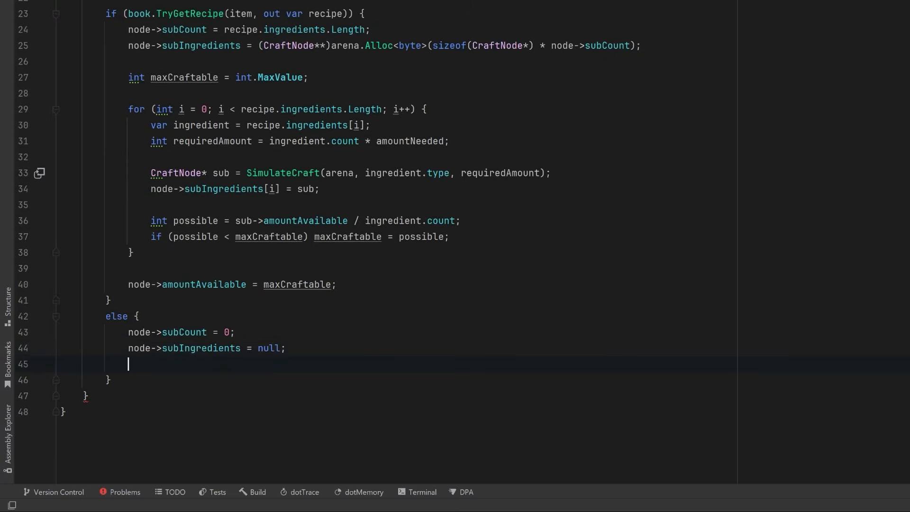
text(node->amountAvailable = inventory.GetCount(item);)
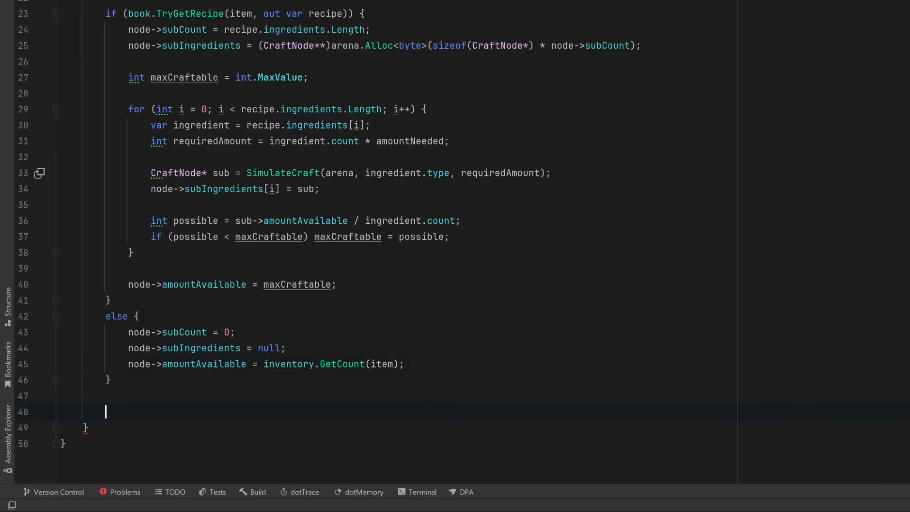
text(return node;)
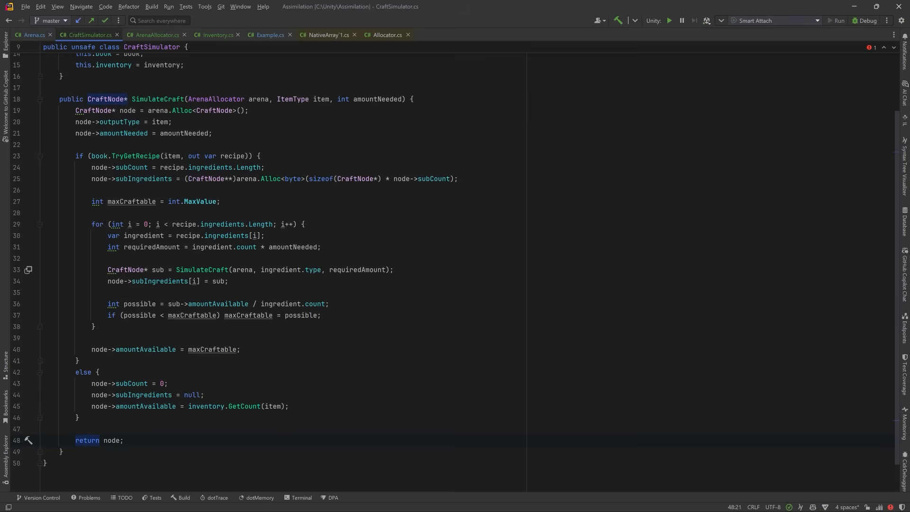
Step: In Example.cs, add an Inventory field and create the RecipeBook and Inventory in Start
click(274, 36)
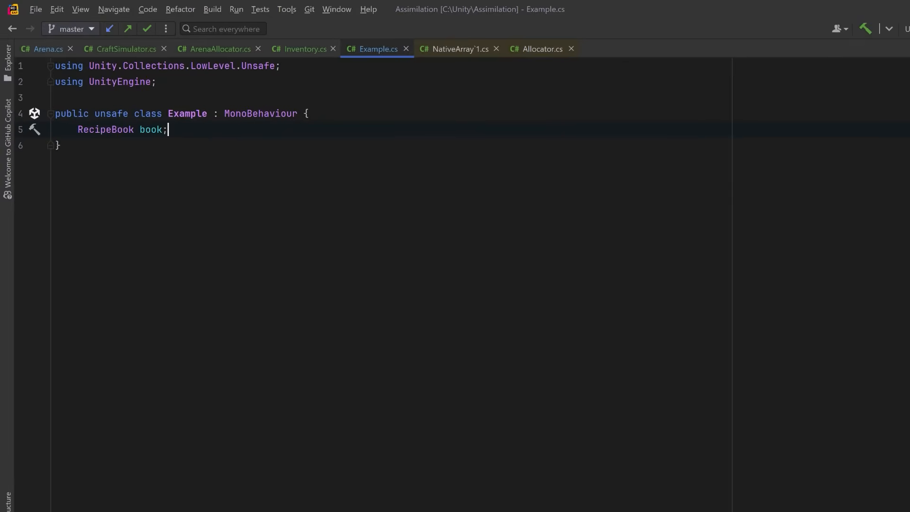
text(Inventory inventory;)
text(void Start()
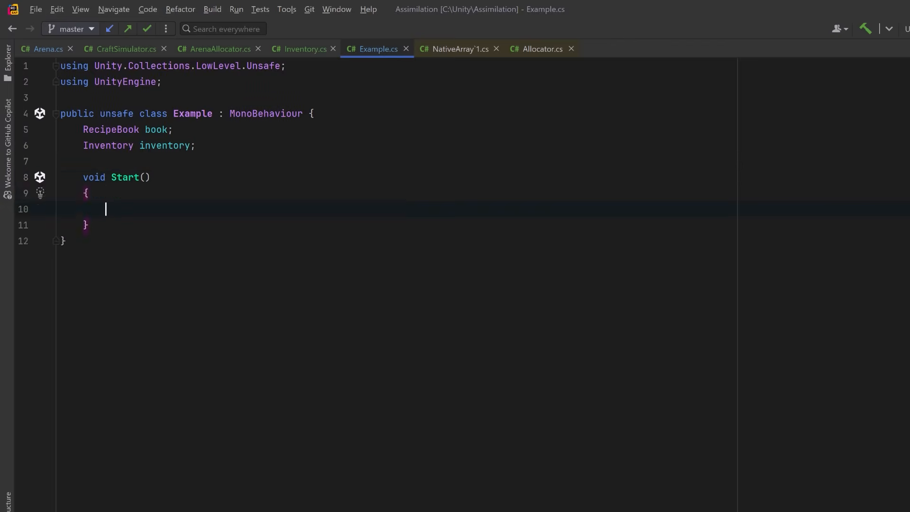
text(book = new RecipeBook();)
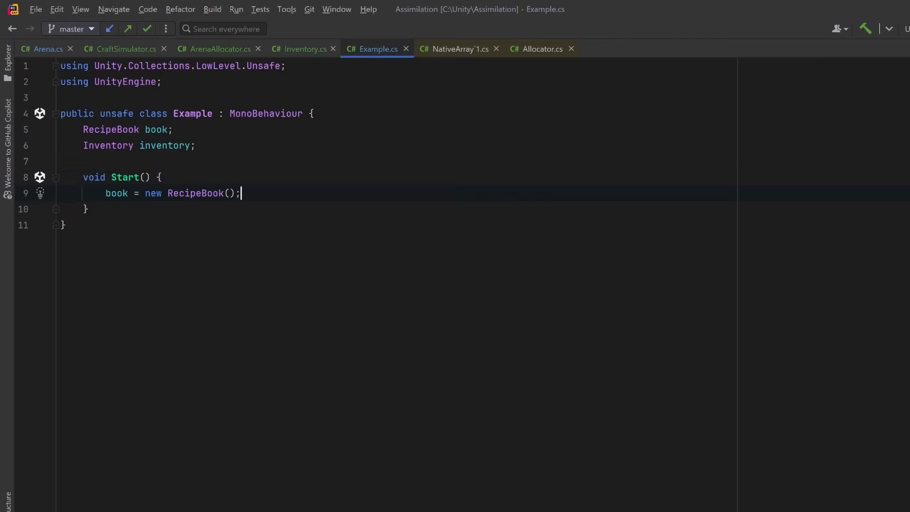
text(inventory = new Inventory();)
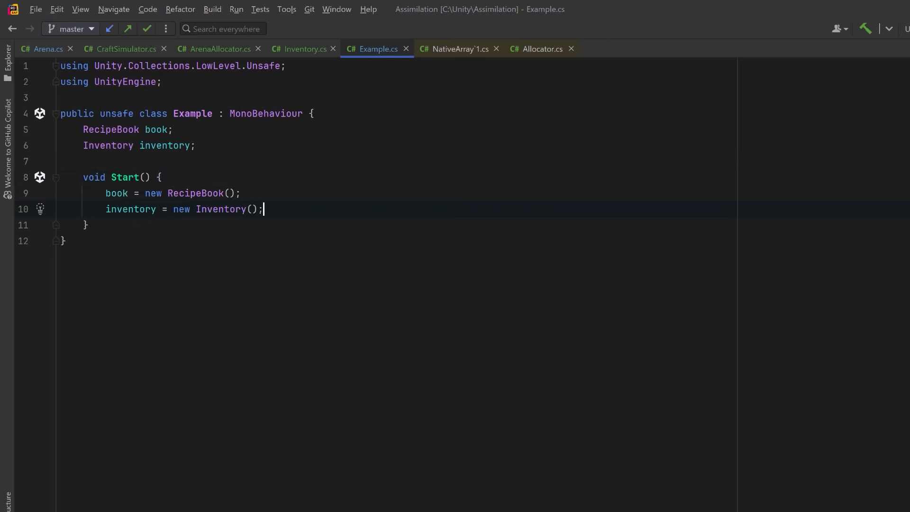
key(Enter)
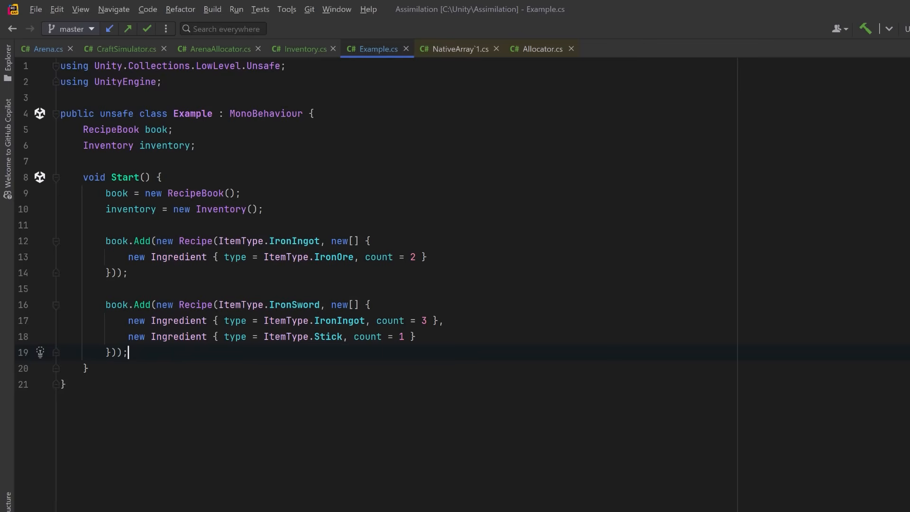
Step: Add 10 IronOre and 3 Stick to the inventory in Start
key(Enter)
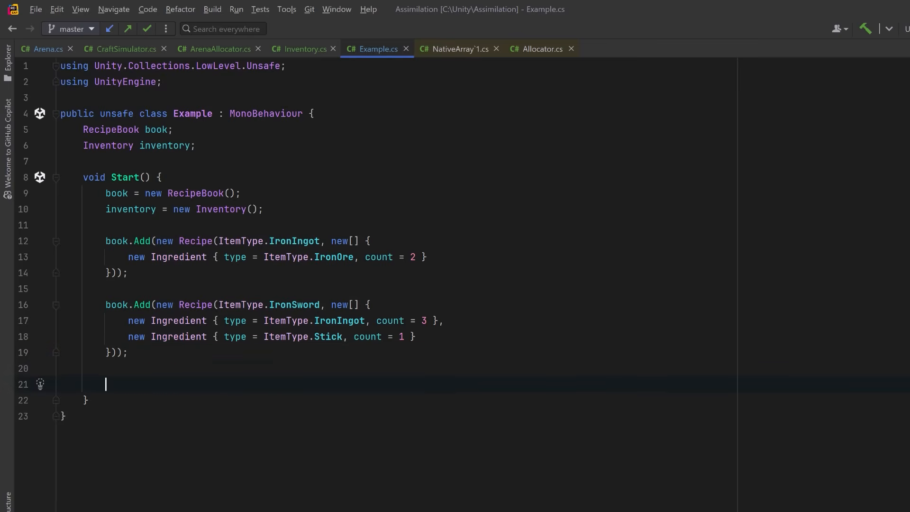
text(inventory.Add(ItemType.IronOre, 10);)
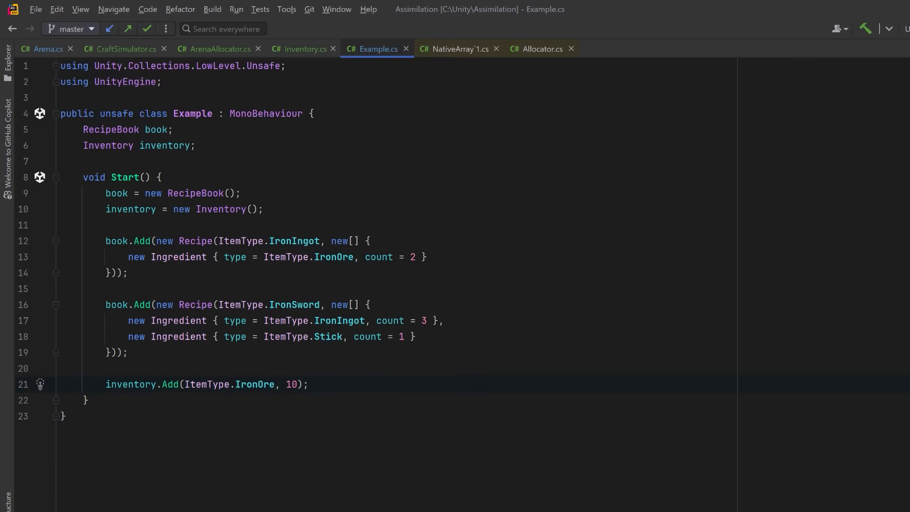
text(inventory.Add(ItemType.Stick, 3);)
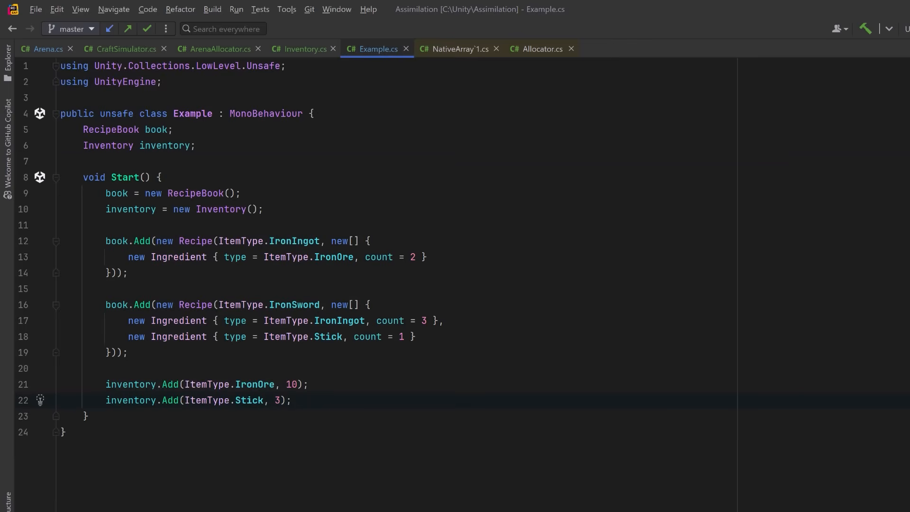
Step: Add arena and simulator fields, creating a 10-CraftNode ArenaAllocator and a CraftSimulator(book, inventory)
text(ArenaAllocator arena;)
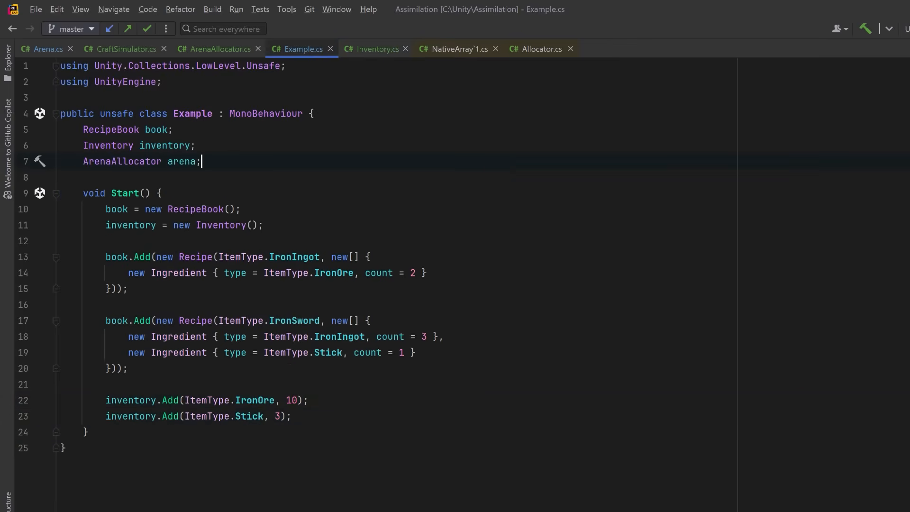
text(CraftSimulator simulator;)
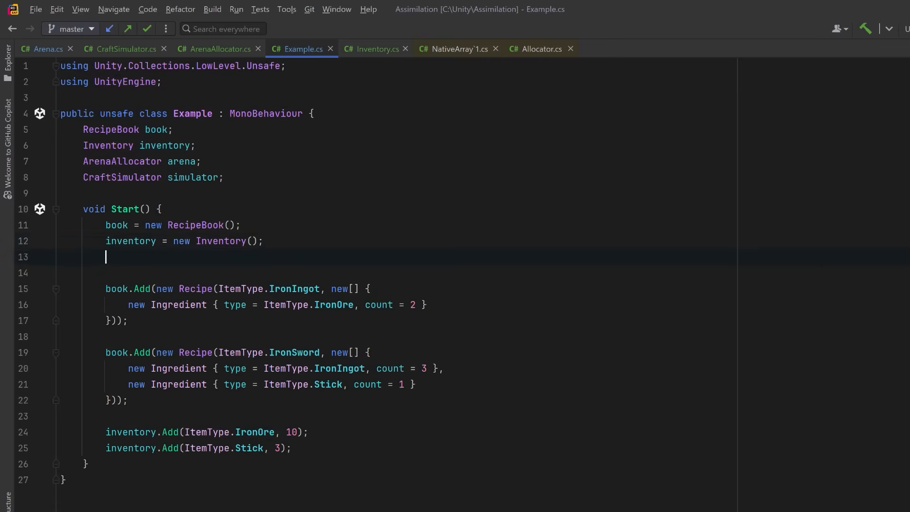
text(int sizeOfNode = UnsafeUtility.SizeOf<CraftNode>();)
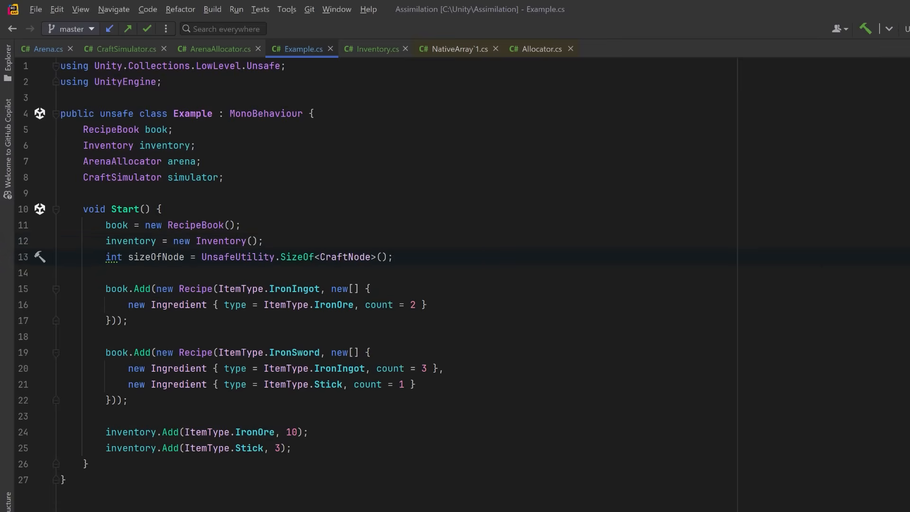
text(arena = new ArenaAllocator(sizeOfNode * 10);)
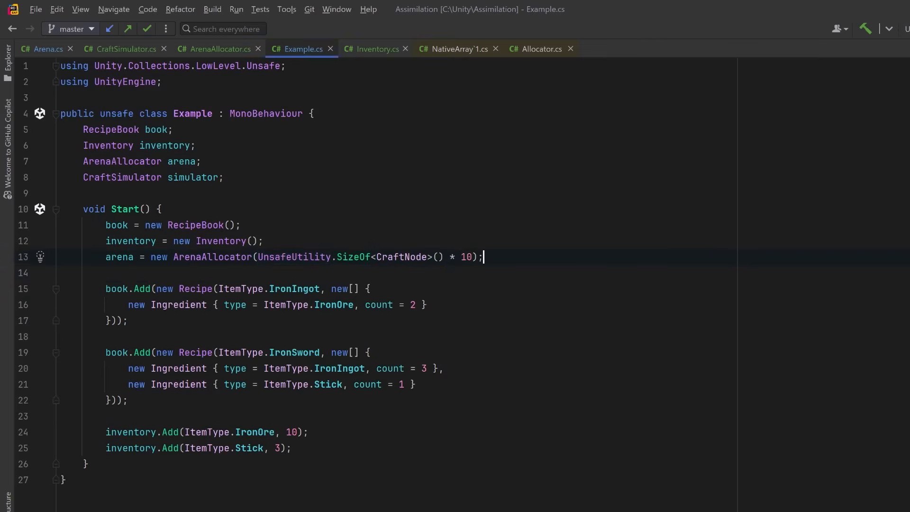
key(enter)
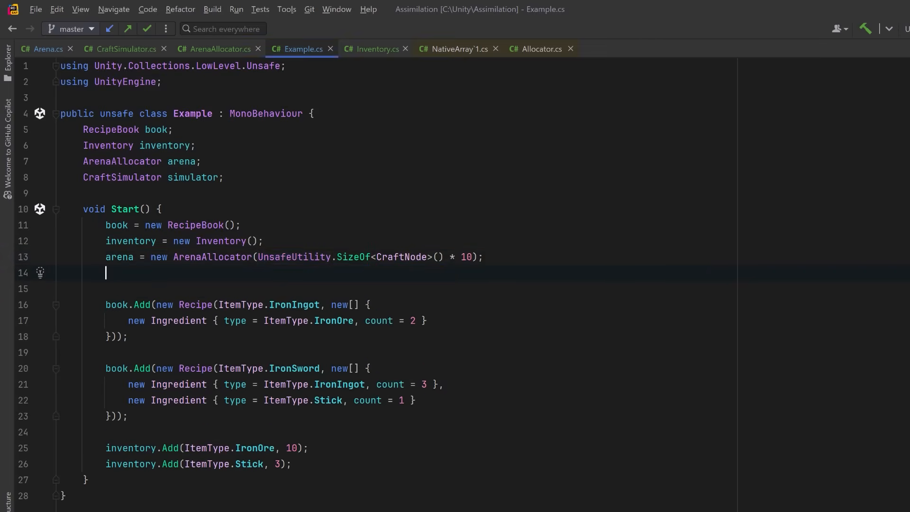
text(simulator = new CraftSimulator(book, inventory);)
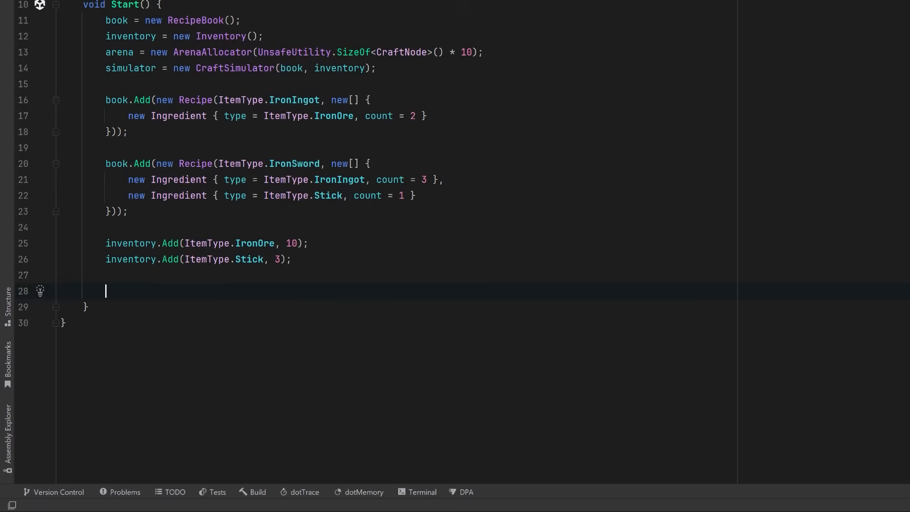
Step: Simulate crafting 1 IronSword into CraftNode* root and log its available/needed amounts
text(CraftNode* root = simulator.SimulateCraft(arena, ItemType.IronSword, 1);)
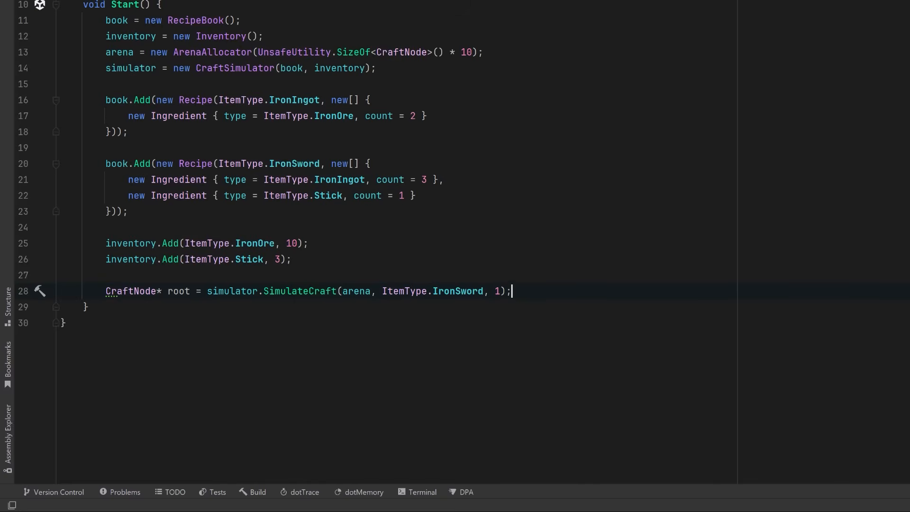
text(Debug.Log($"Can craft {root->outputType}: {root->amountAvailable}/{root->amountNeeded}");)
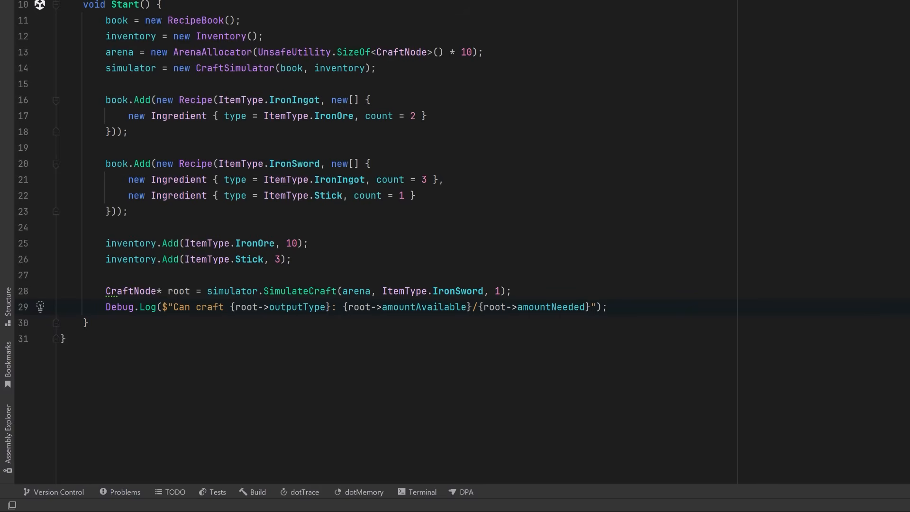
key(enter)
text(for (int i = 0; i < root->subCount; i++) {)
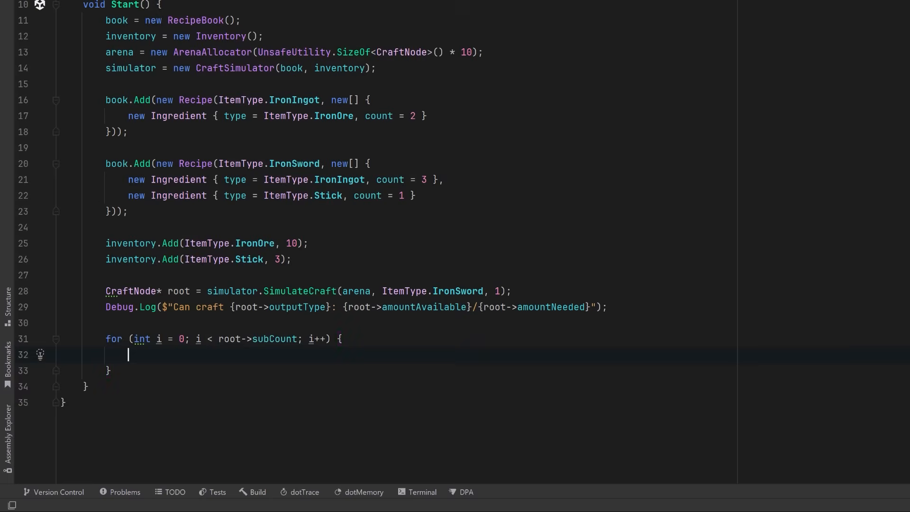
Step: Log each explicitly typed CraftNode* sub-ingredient's type and available/needed amounts, then call arena.Reset()
text(var sub = root->subIngredients[i];)
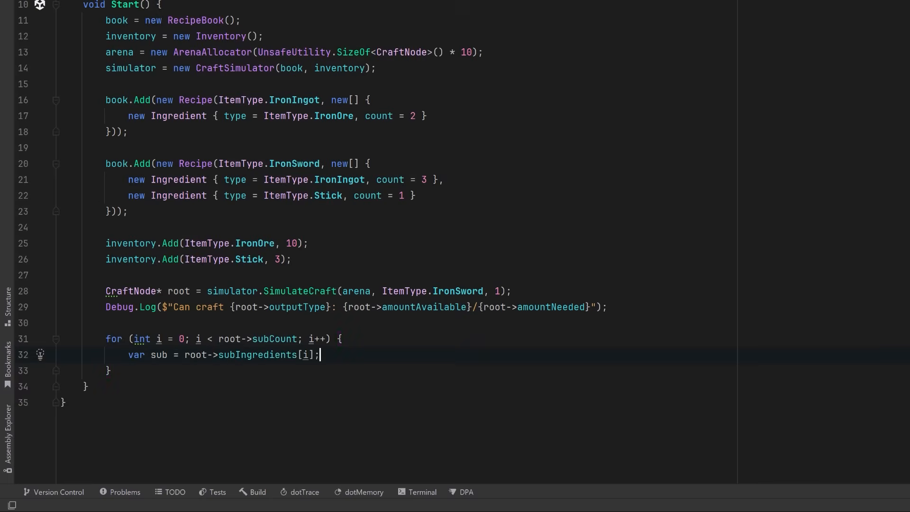
click(40, 355)
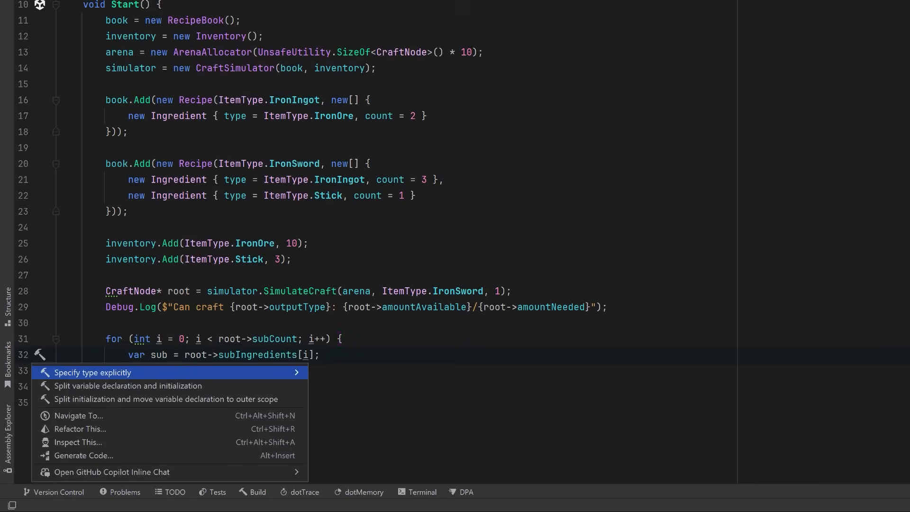
click(92, 372)
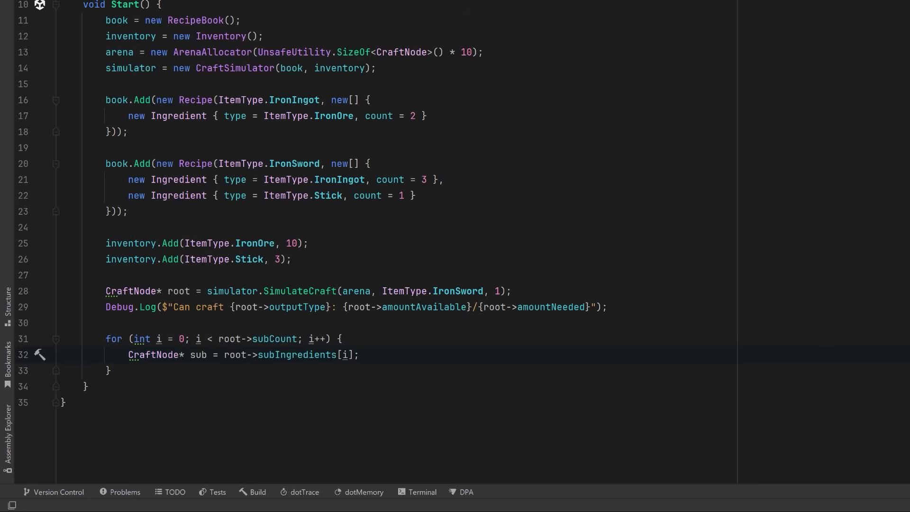
text(Debug.Log($" -> {sub->outputType}: {sub->amountAvailable}/{sub->amountNeeded}");)
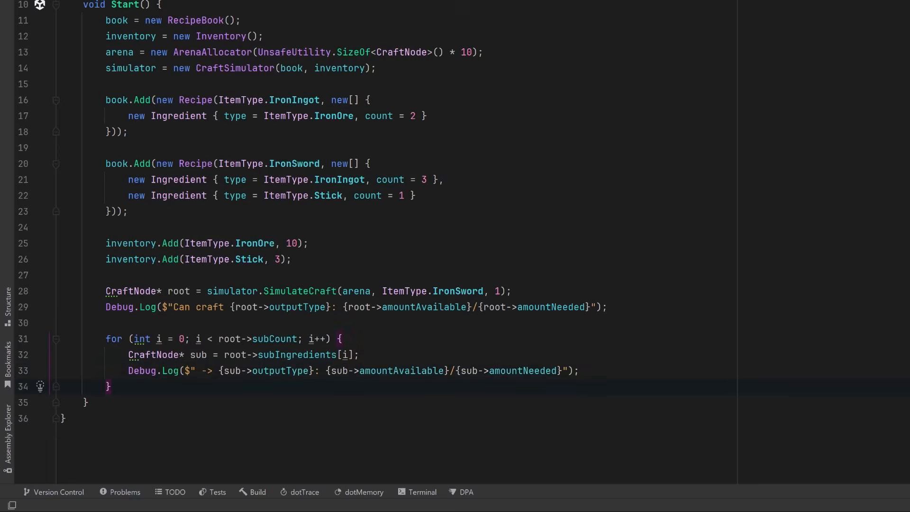
text(arena.Reset();)
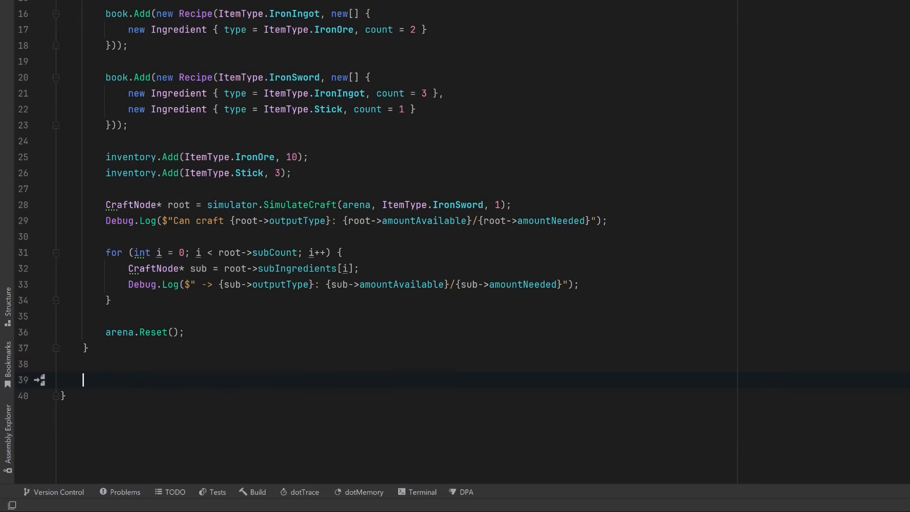
Step: Add an OnDestroy expression method to Example that disposes the arena
text(void OnDestroy() => arena.Dispose();)
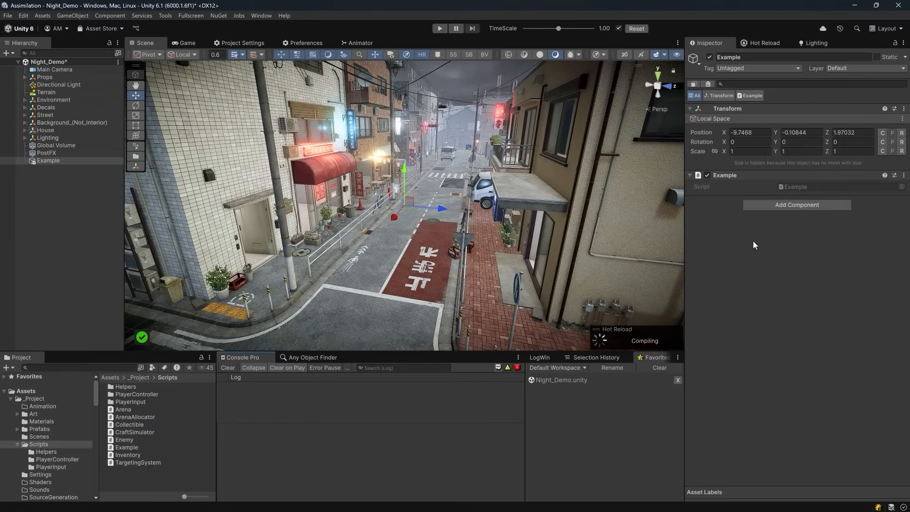
Step: Enter Play mode to run the IronSword crafting test and log results
click(440, 28)
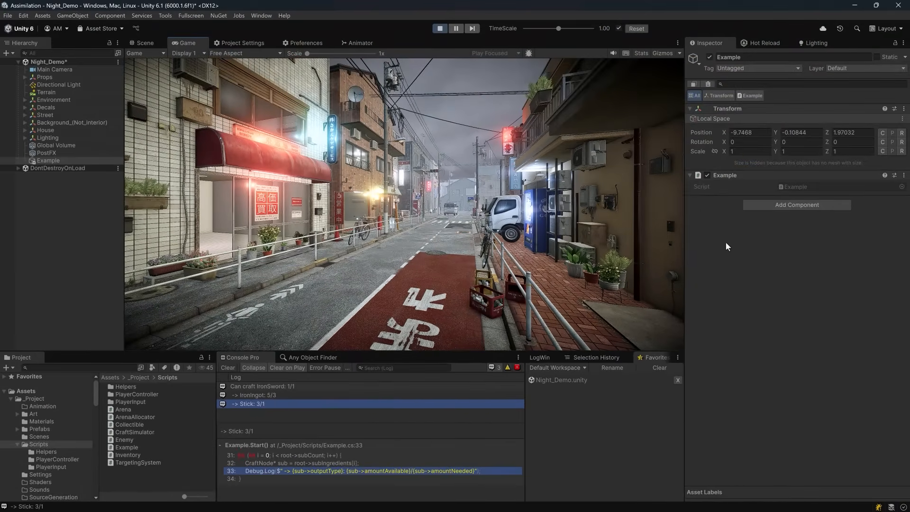
mouse_move(732, 246)
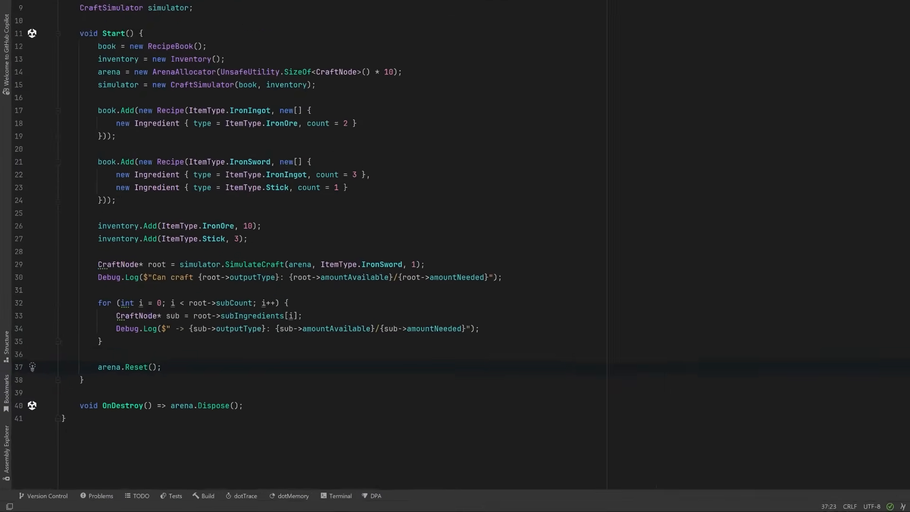
Step: After arena.Reset(), declare a two-element NativeArray<Ingredient> recipe using Allocator.TempJob
scroll(down, 3)
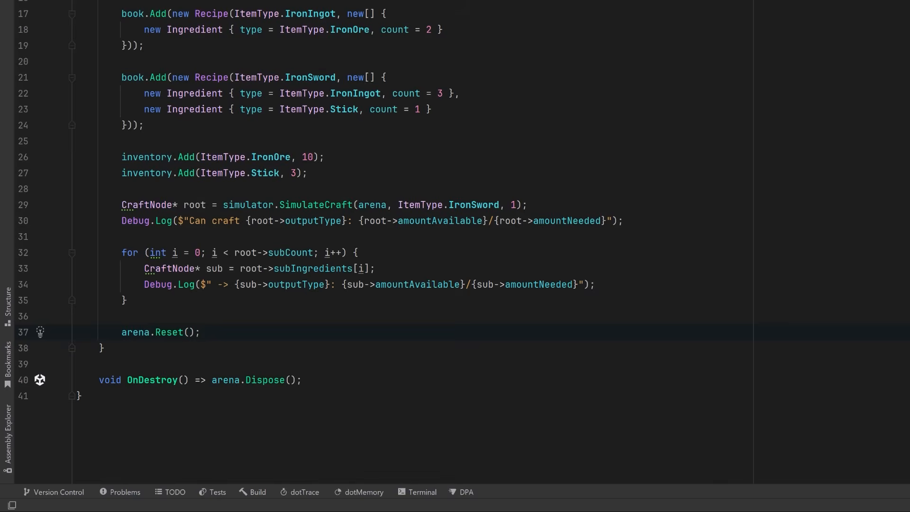
text(NativeArray<Ingredient> recipe = new NativeArray<Ingredient>(2, Allocator.TempJob);)
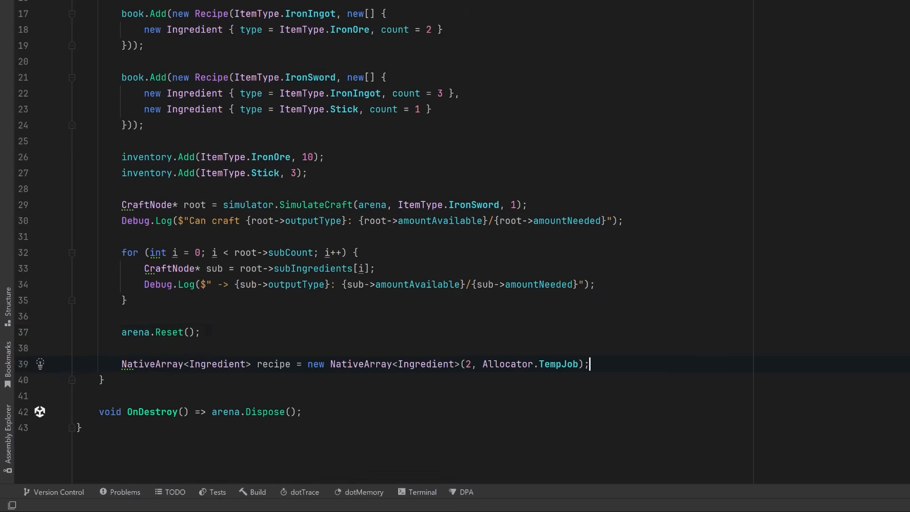